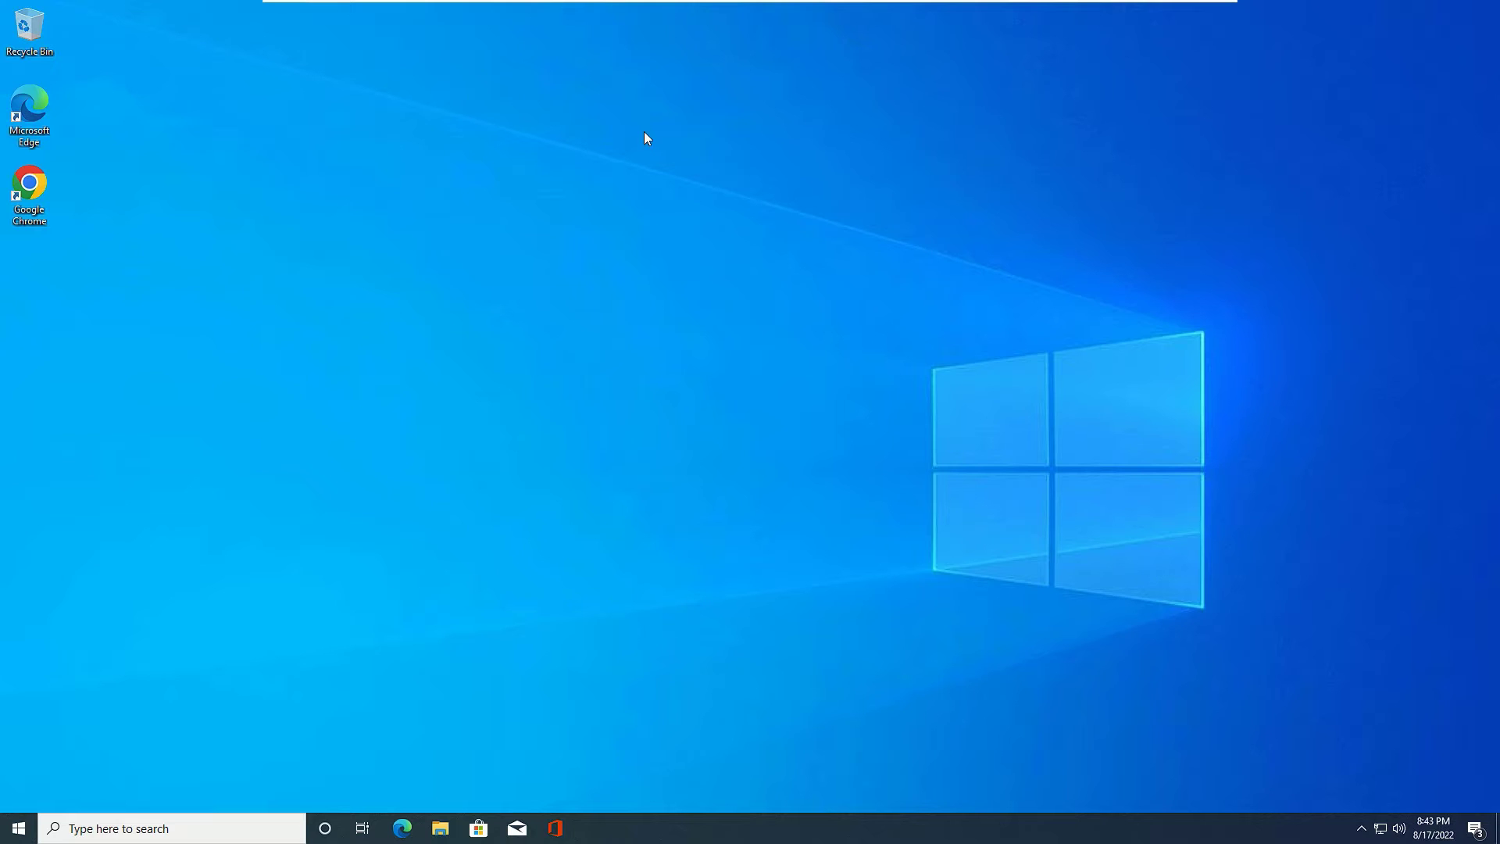
pyautogui.moveTo(325, 203)
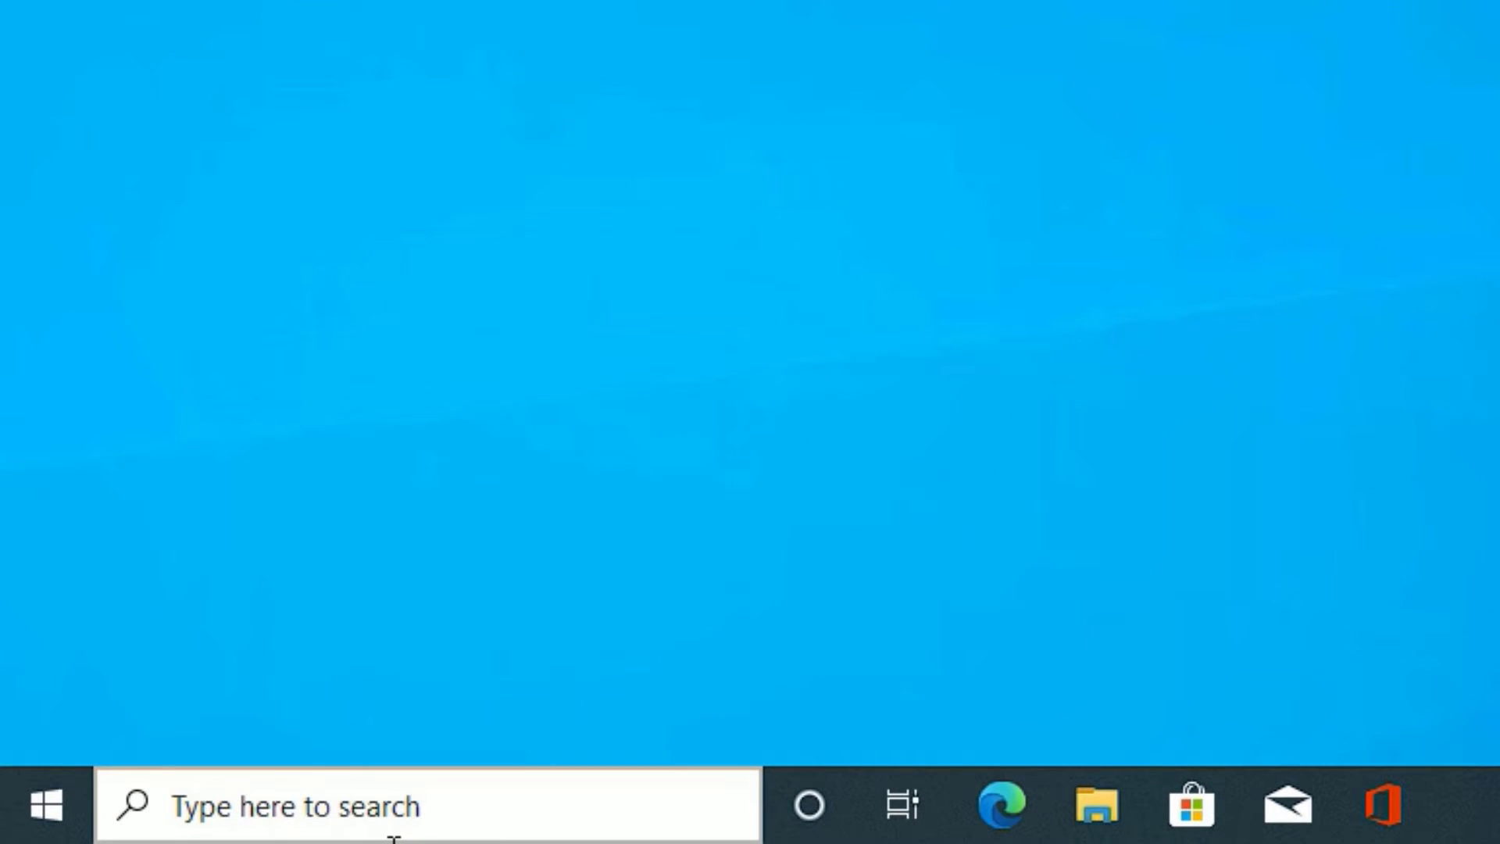
# - Search 'registry edit', launch Registry Editor and approve the UAC prompt
pyautogui.click(425, 805)
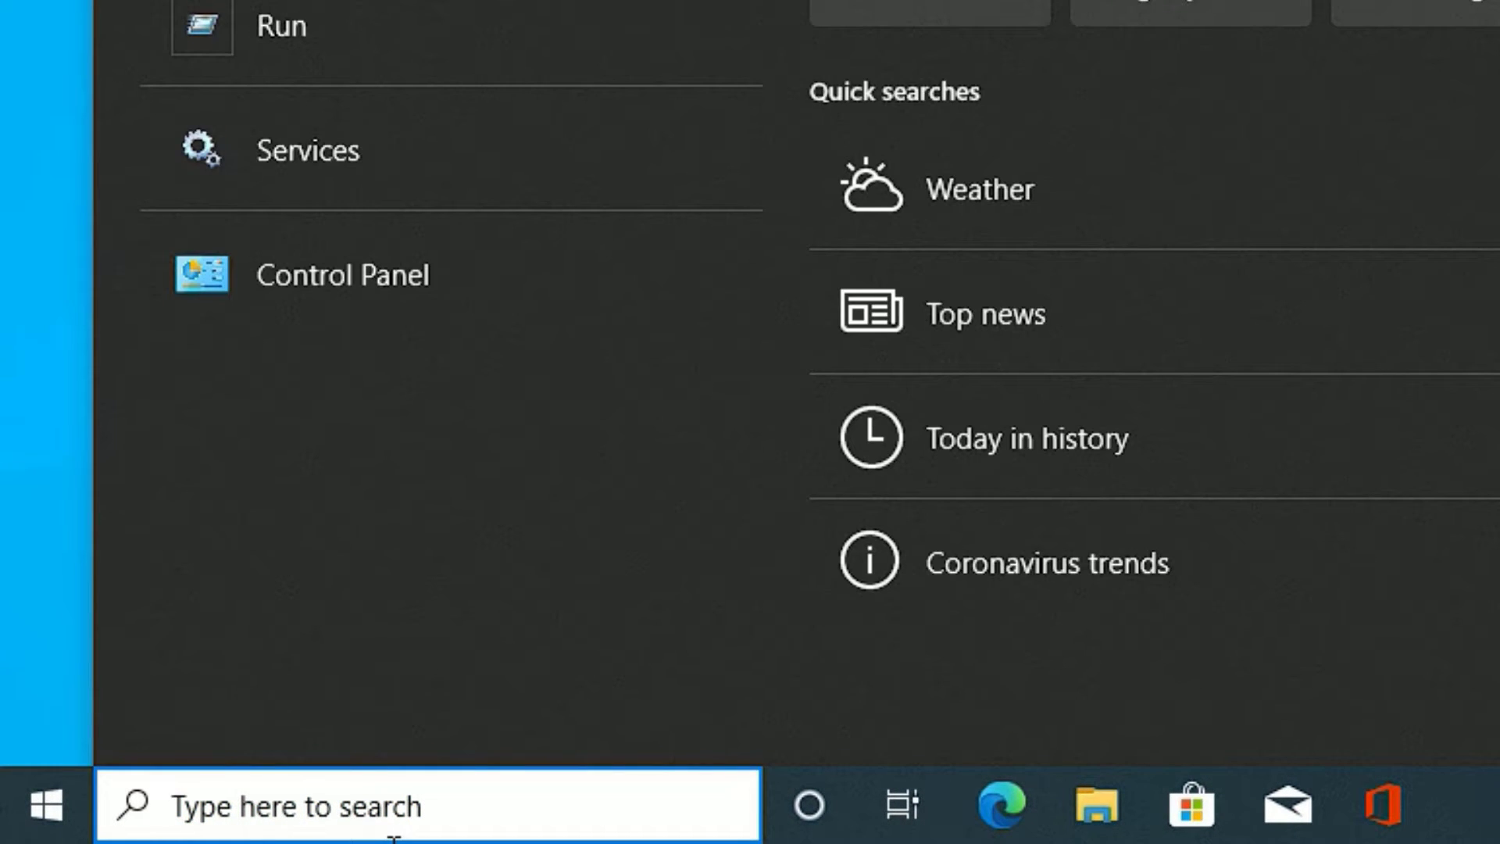
pyautogui.write('registry edit')
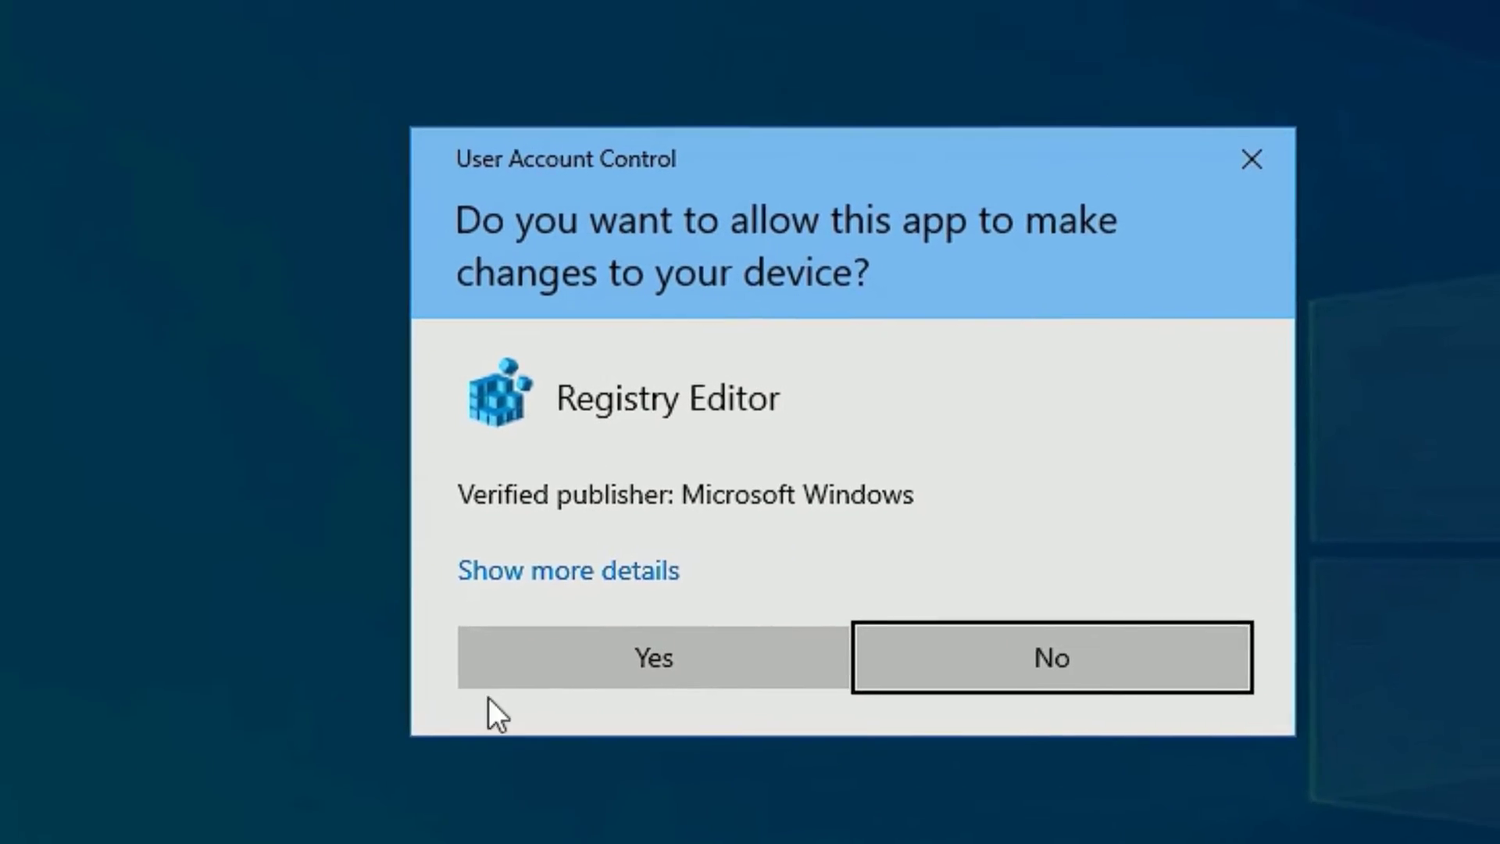
pyautogui.click(652, 658)
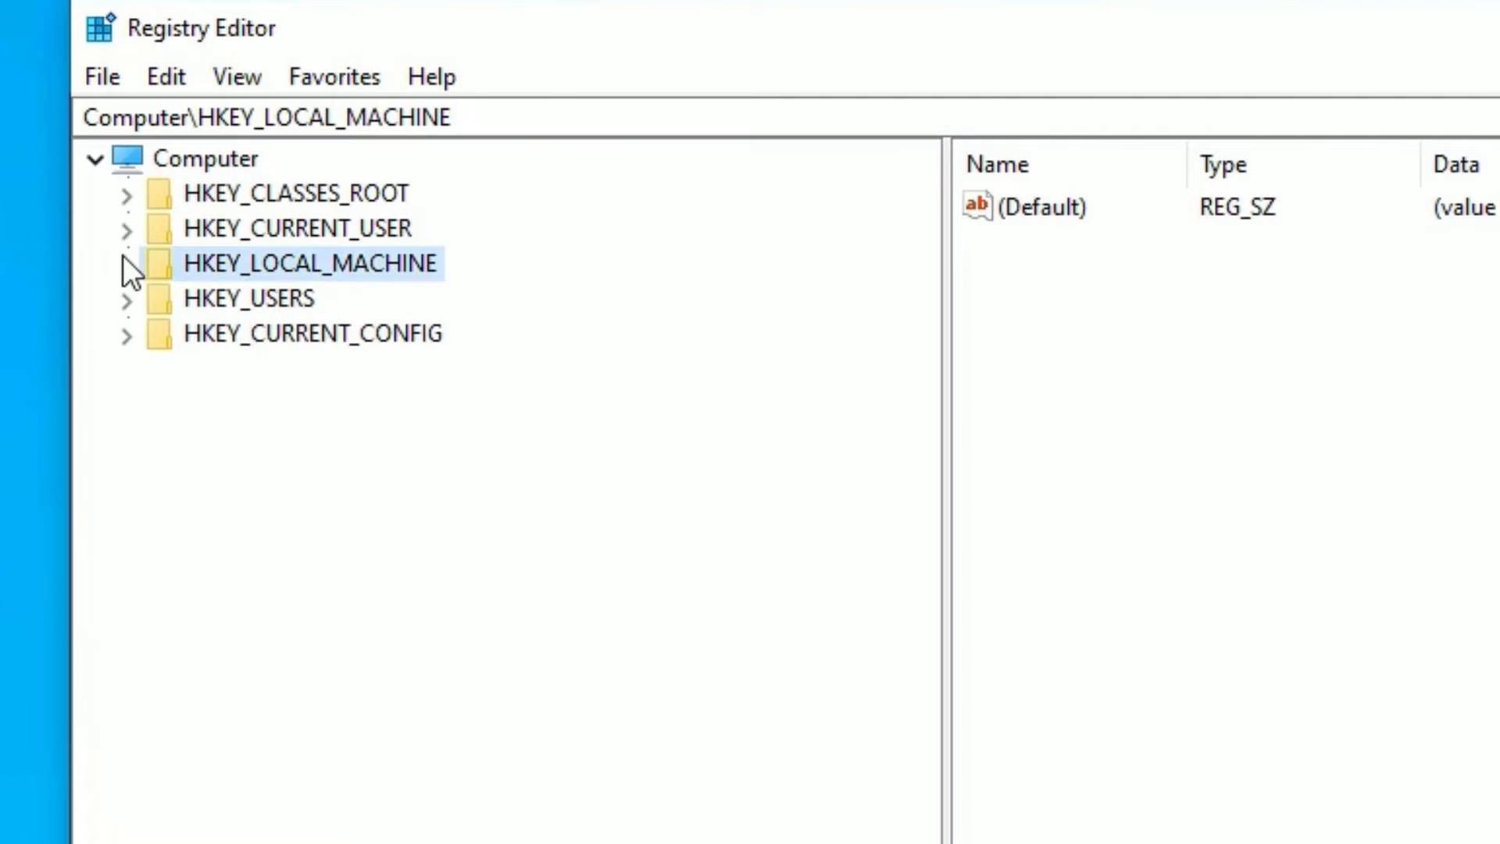
pyautogui.moveTo(118, 569)
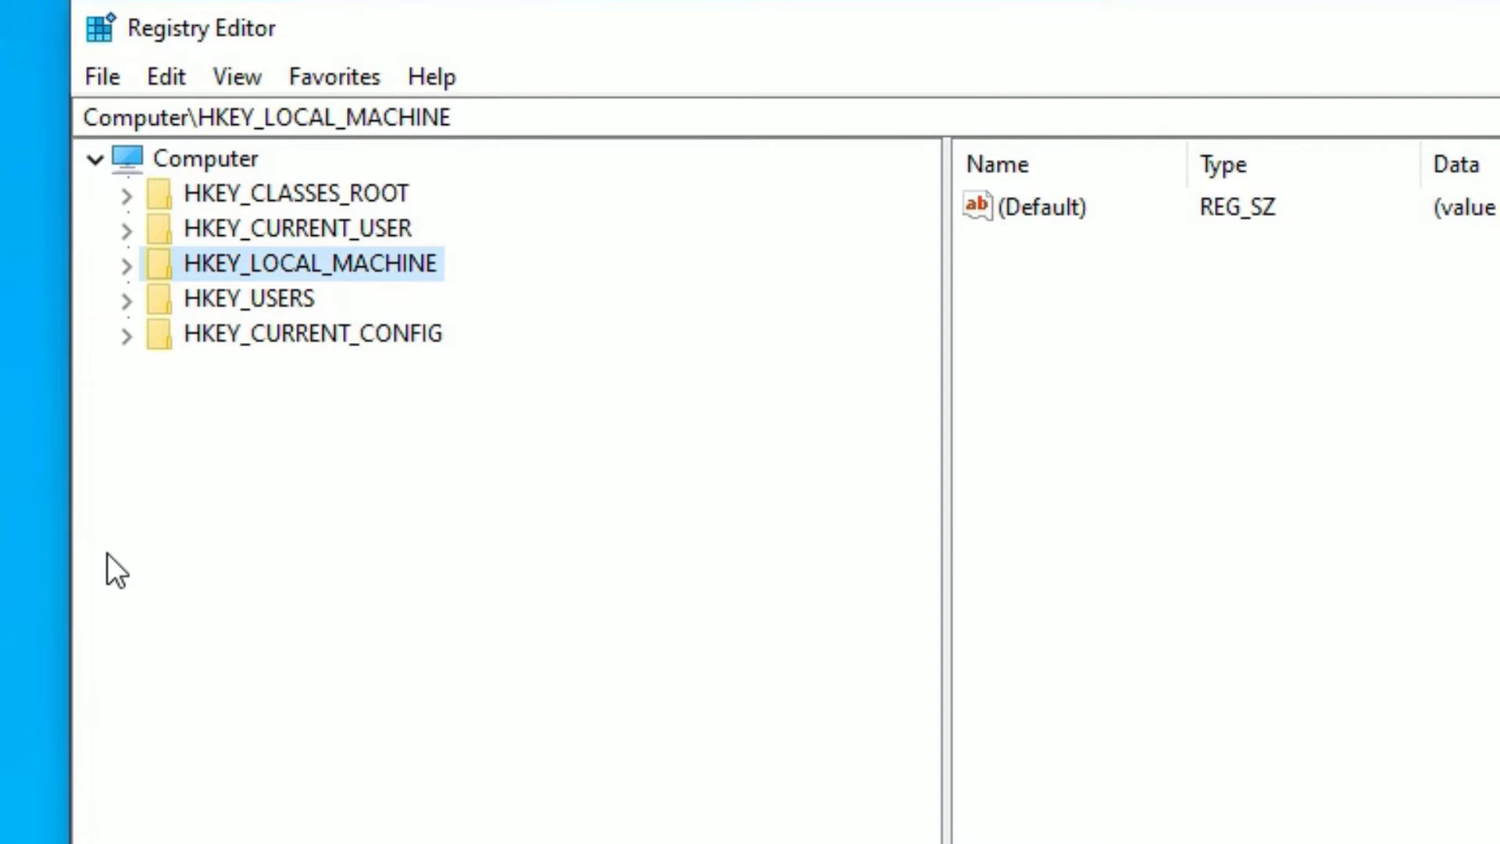
# - Browse HKEY_CURRENT_USER\System to the GameConfigStore key and list its values
pyautogui.click(293, 228)
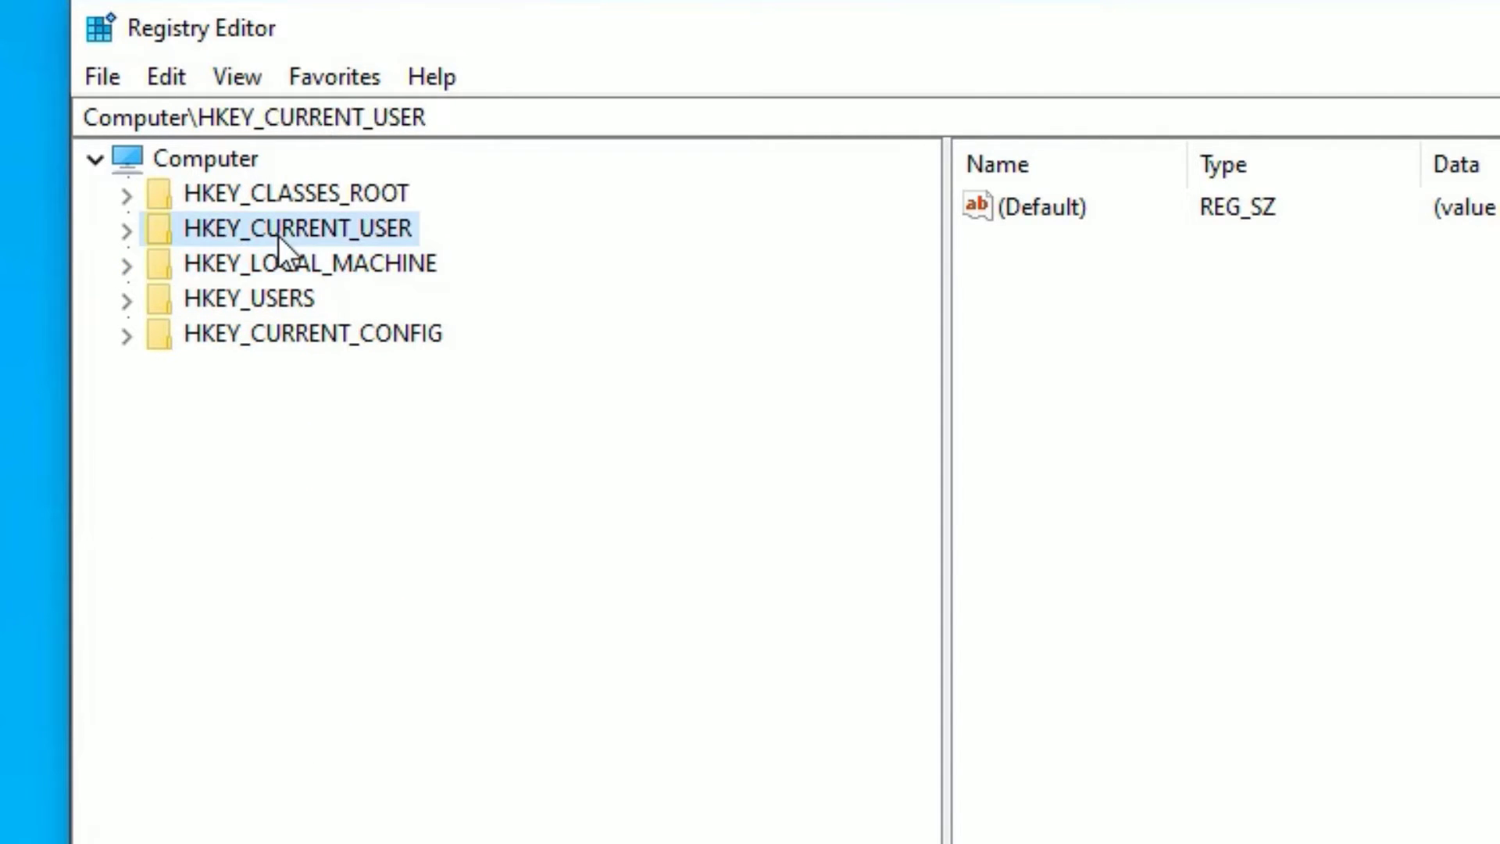
pyautogui.moveTo(311, 235)
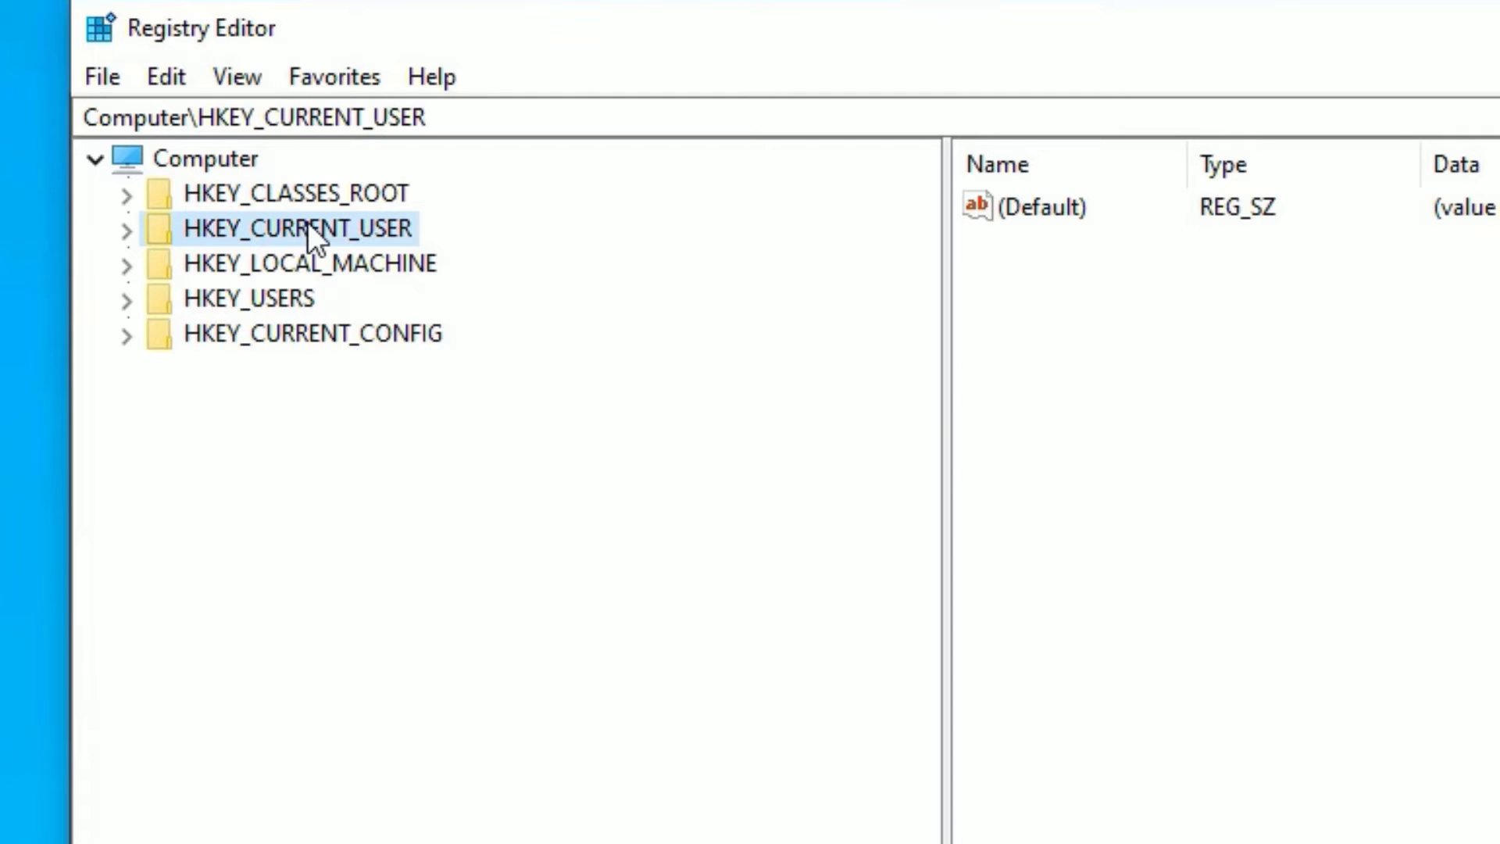
pyautogui.click(125, 228)
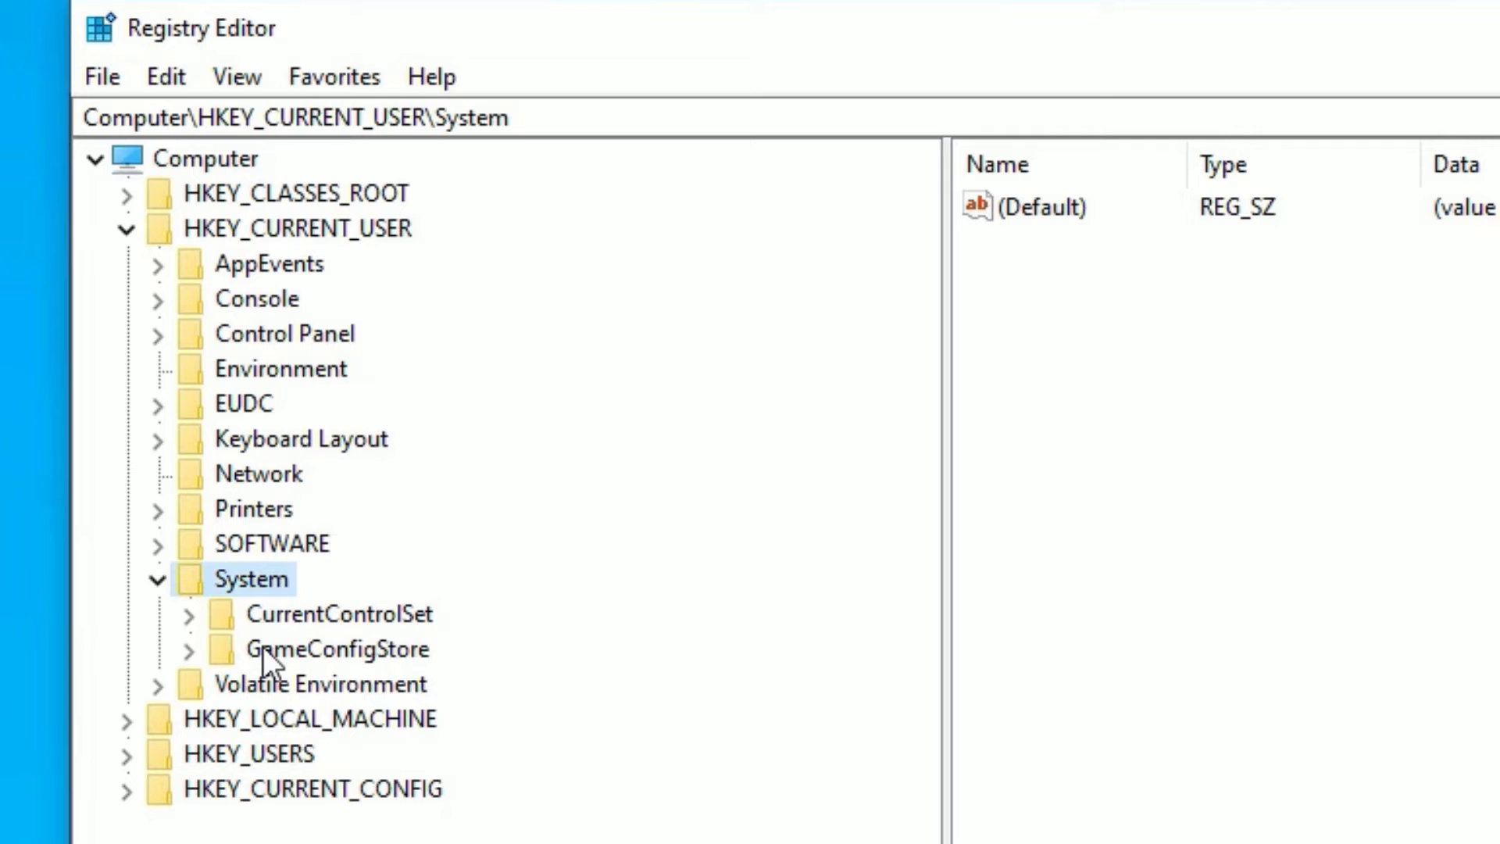
pyautogui.moveTo(382, 677)
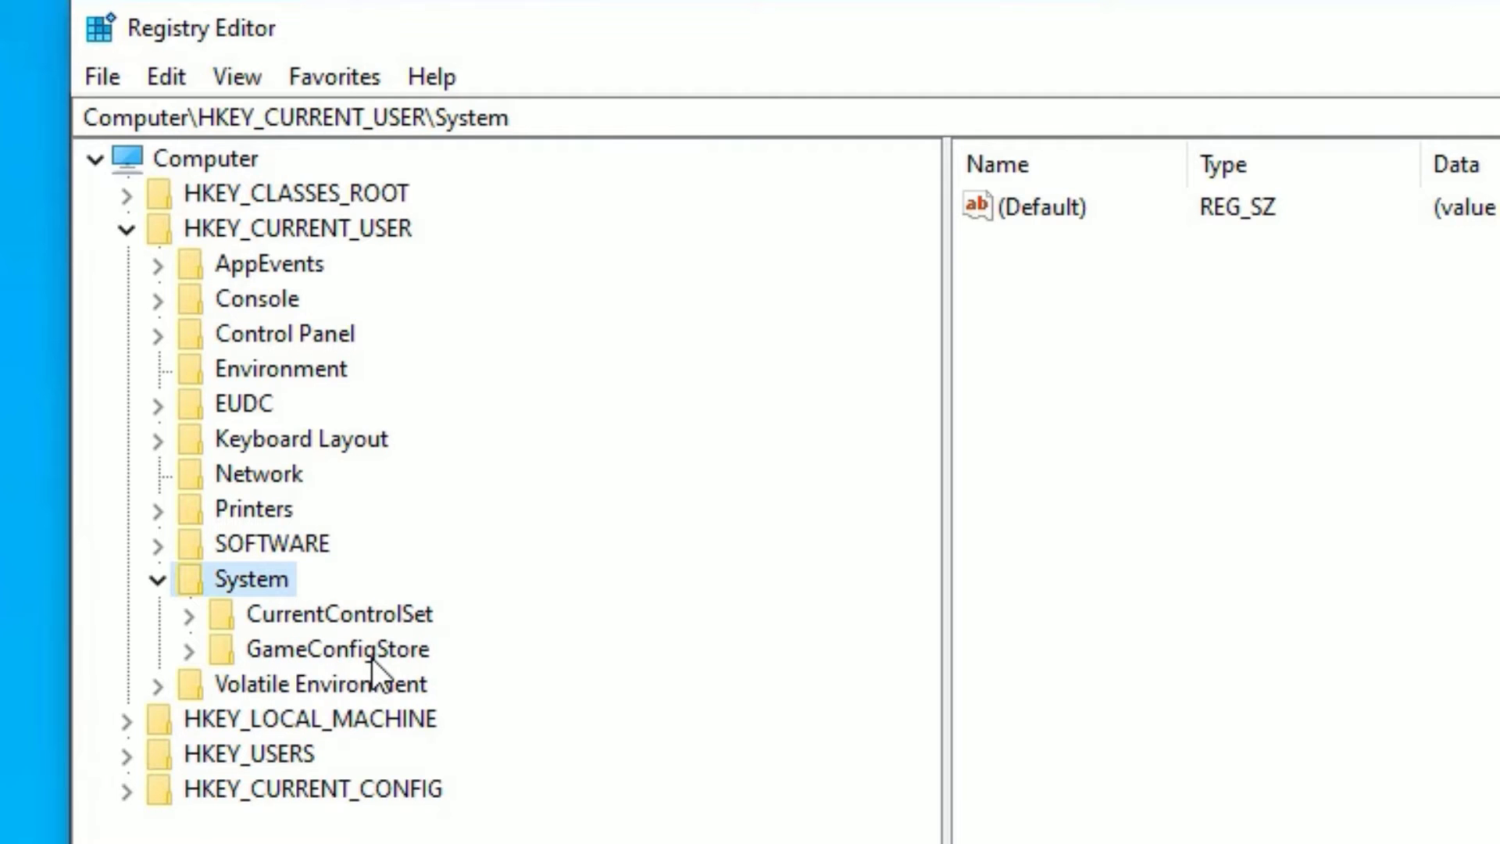
pyautogui.click(336, 647)
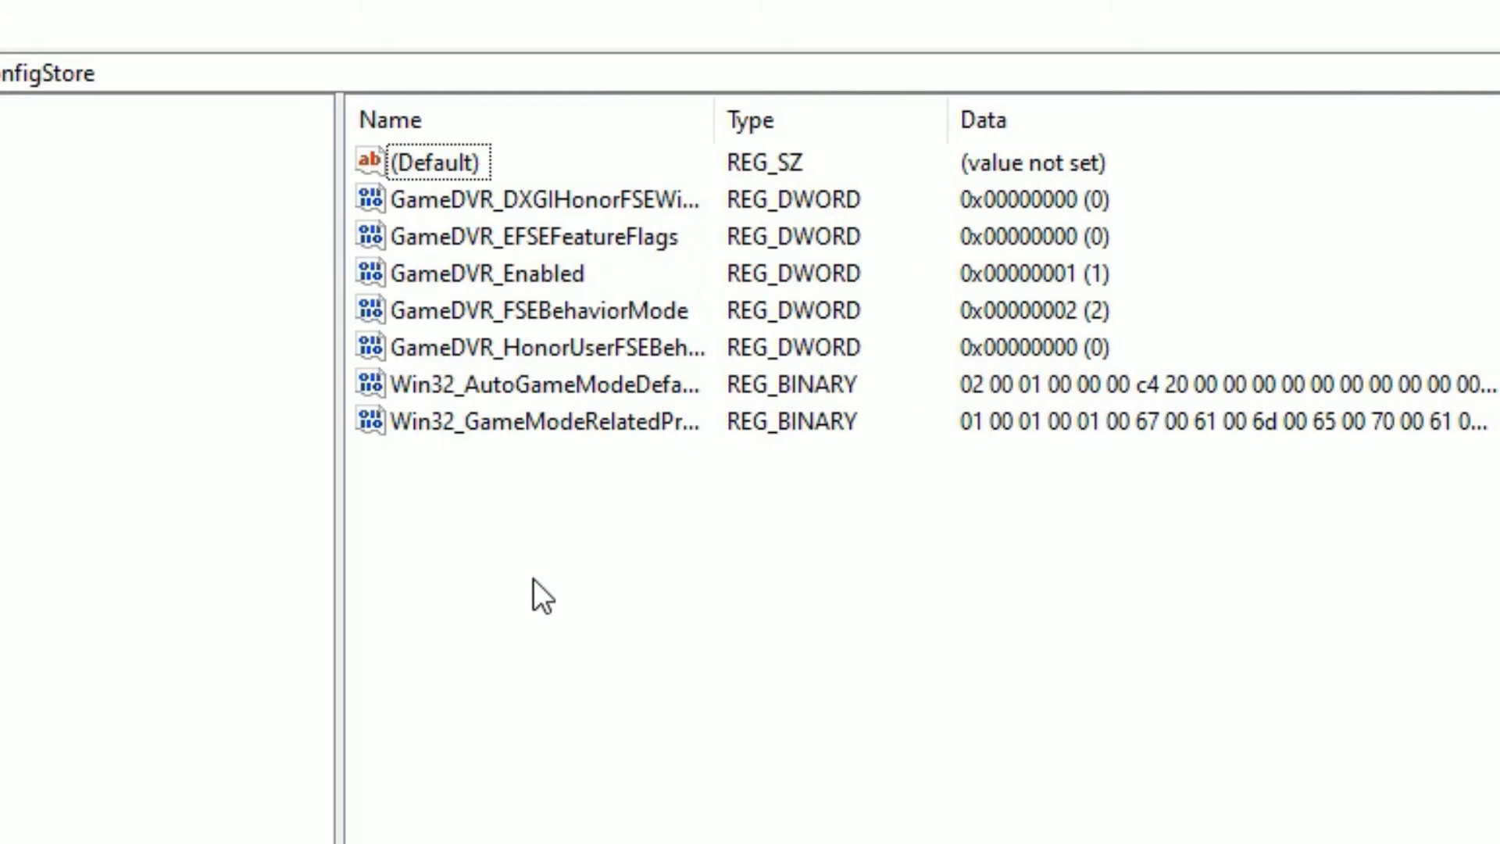
pyautogui.moveTo(565, 543)
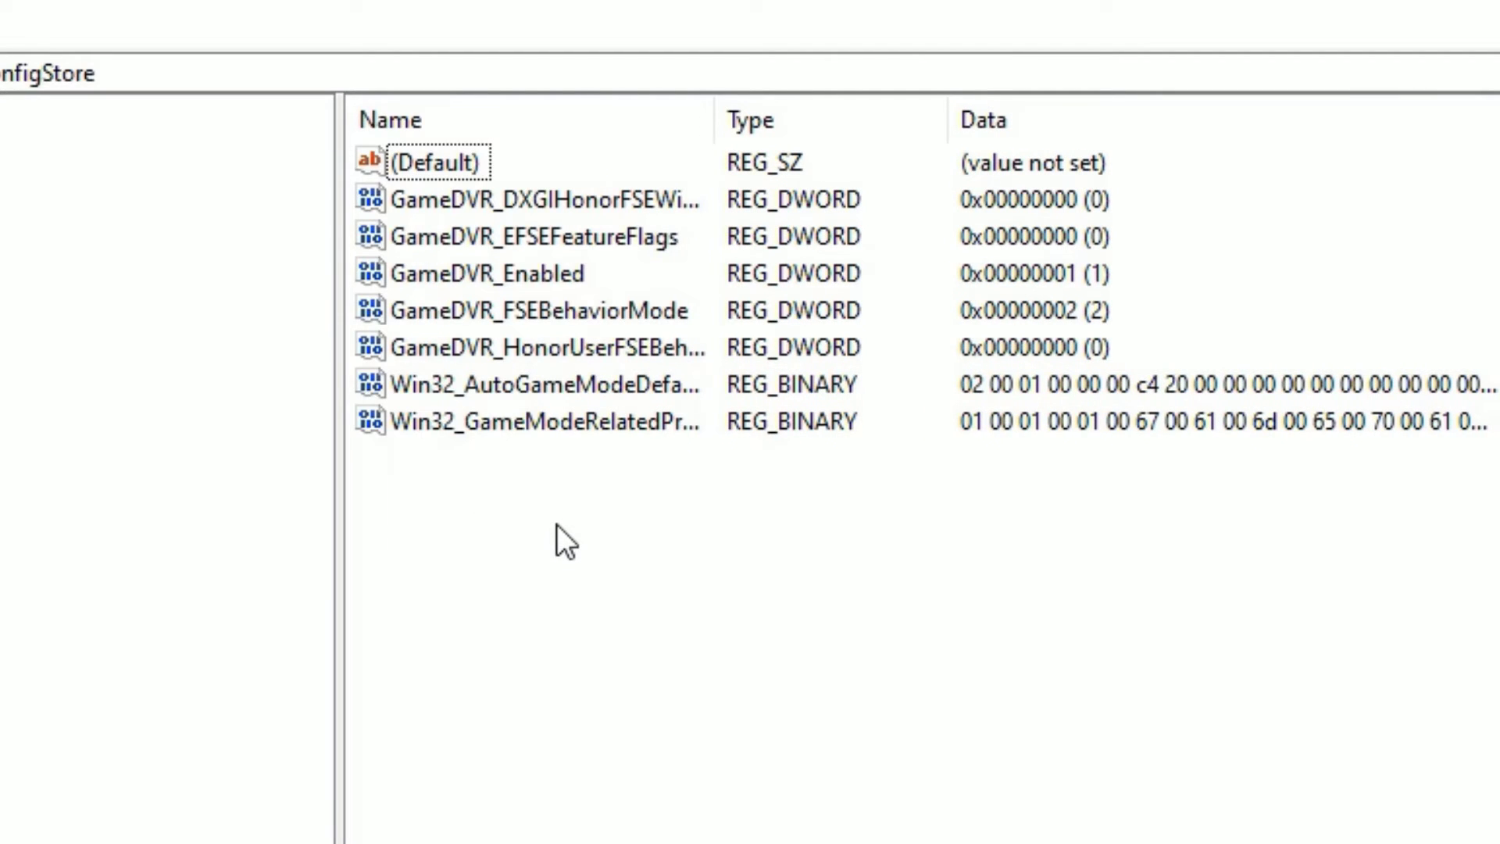
pyautogui.moveTo(407, 292)
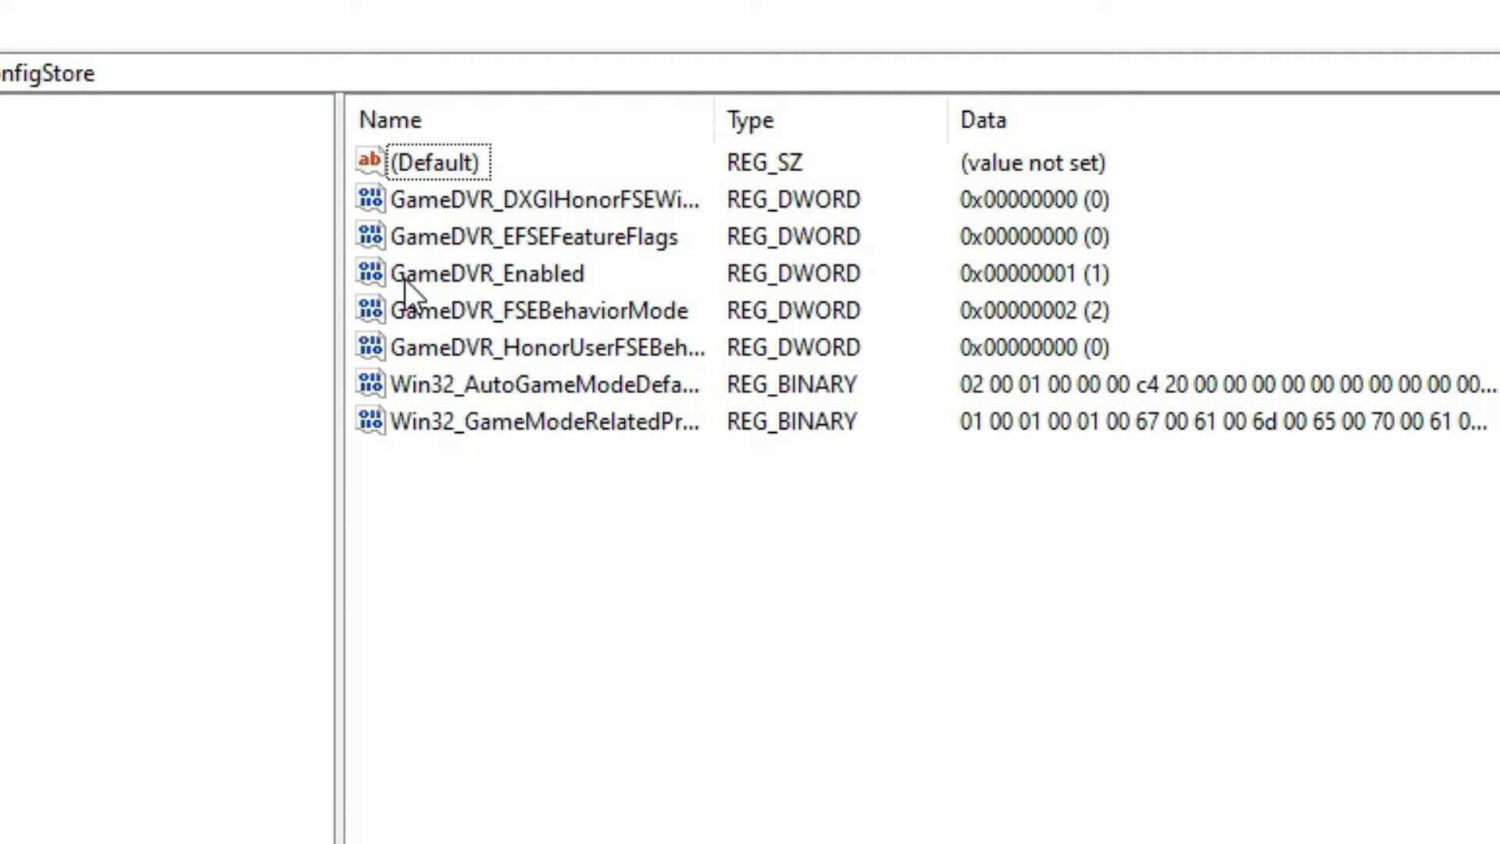
# - Modify GameDVR_Enabled so its value data becomes 0
pyautogui.rightClick(483, 272)
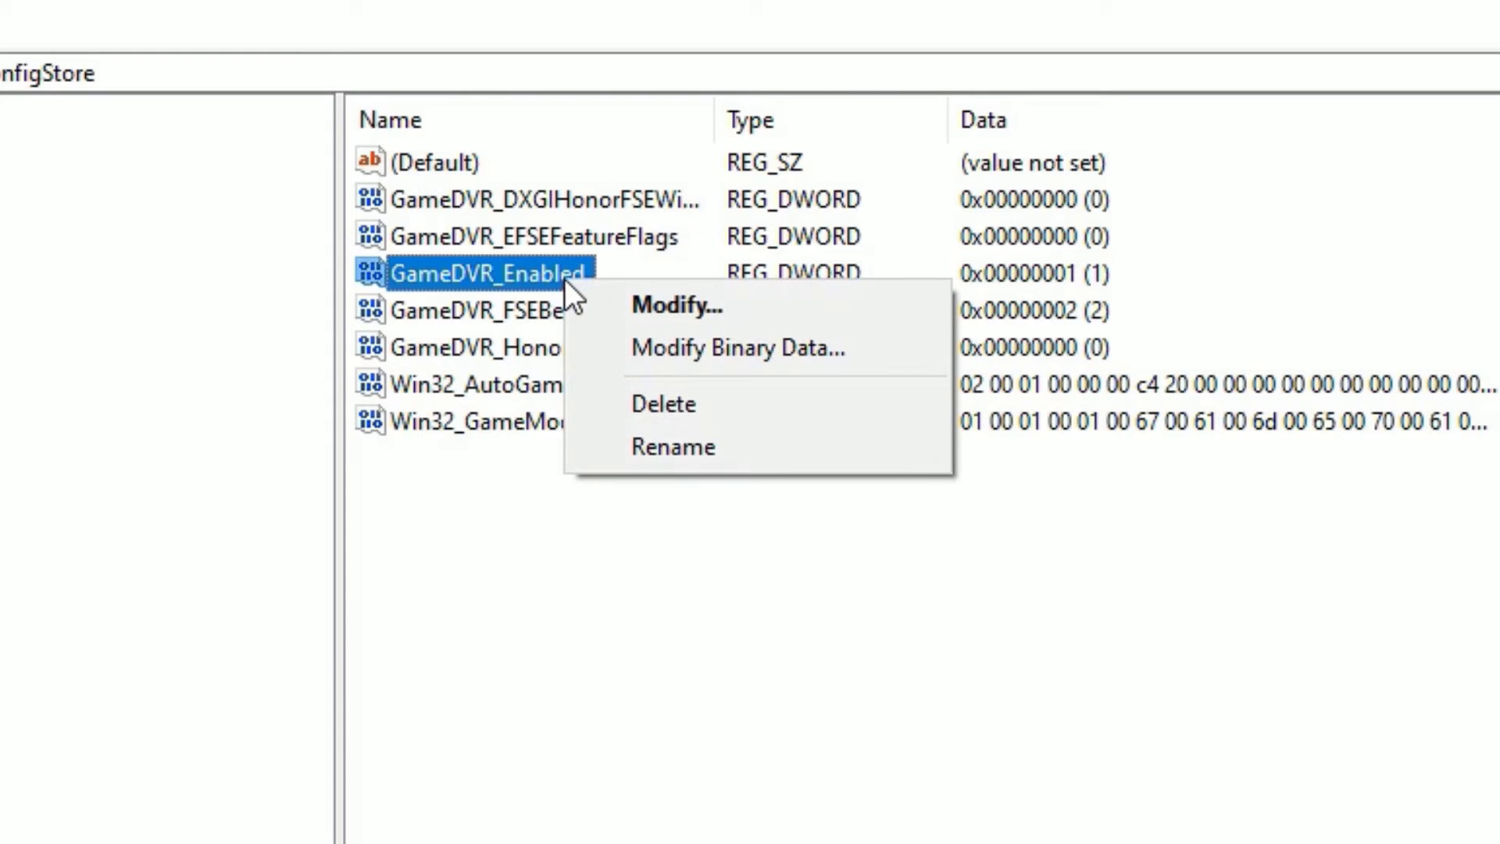
pyautogui.click(677, 305)
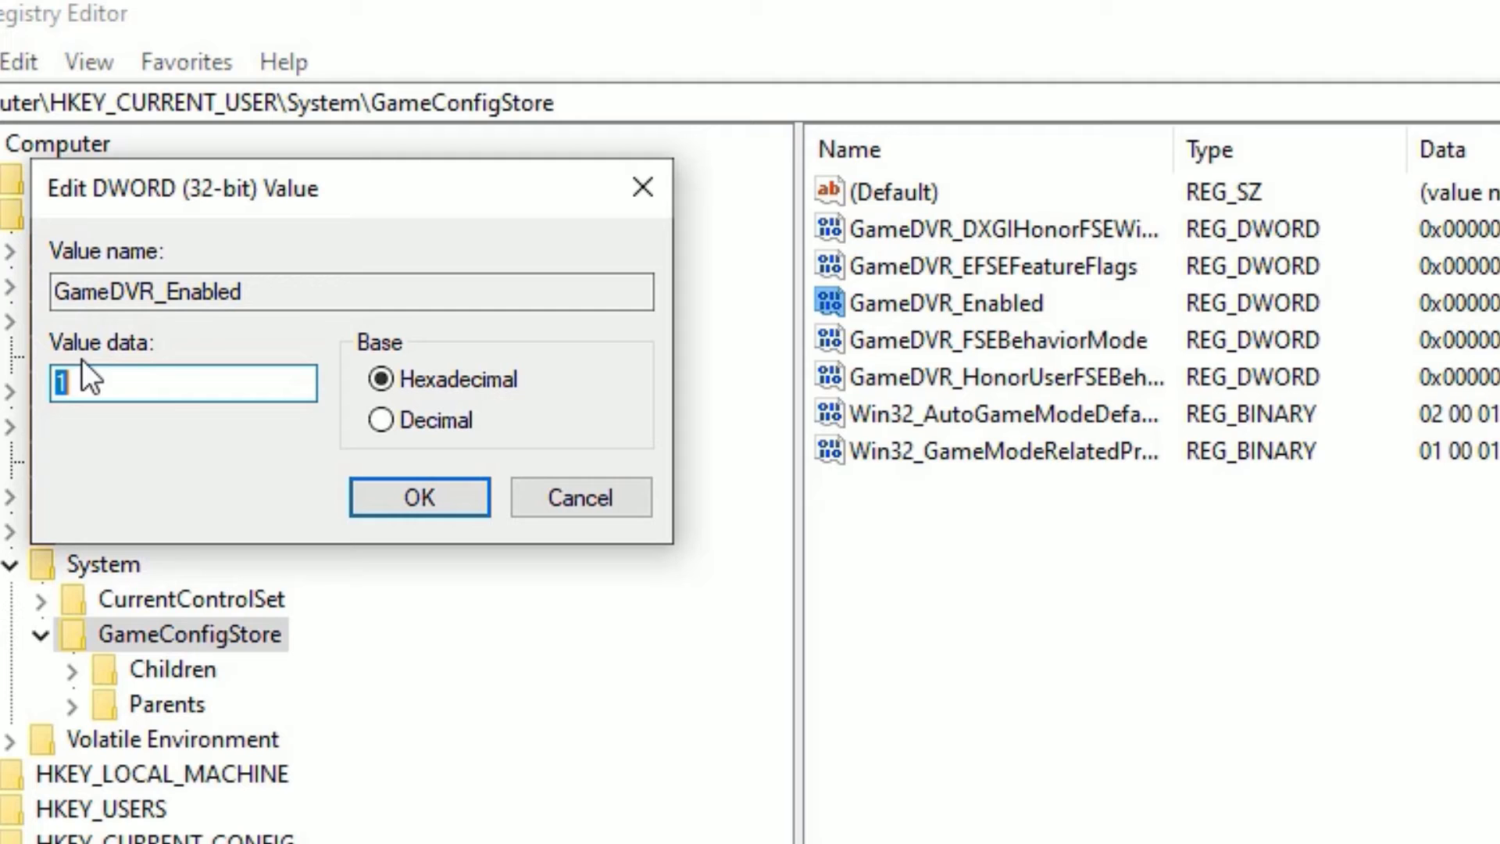
pyautogui.write('0')
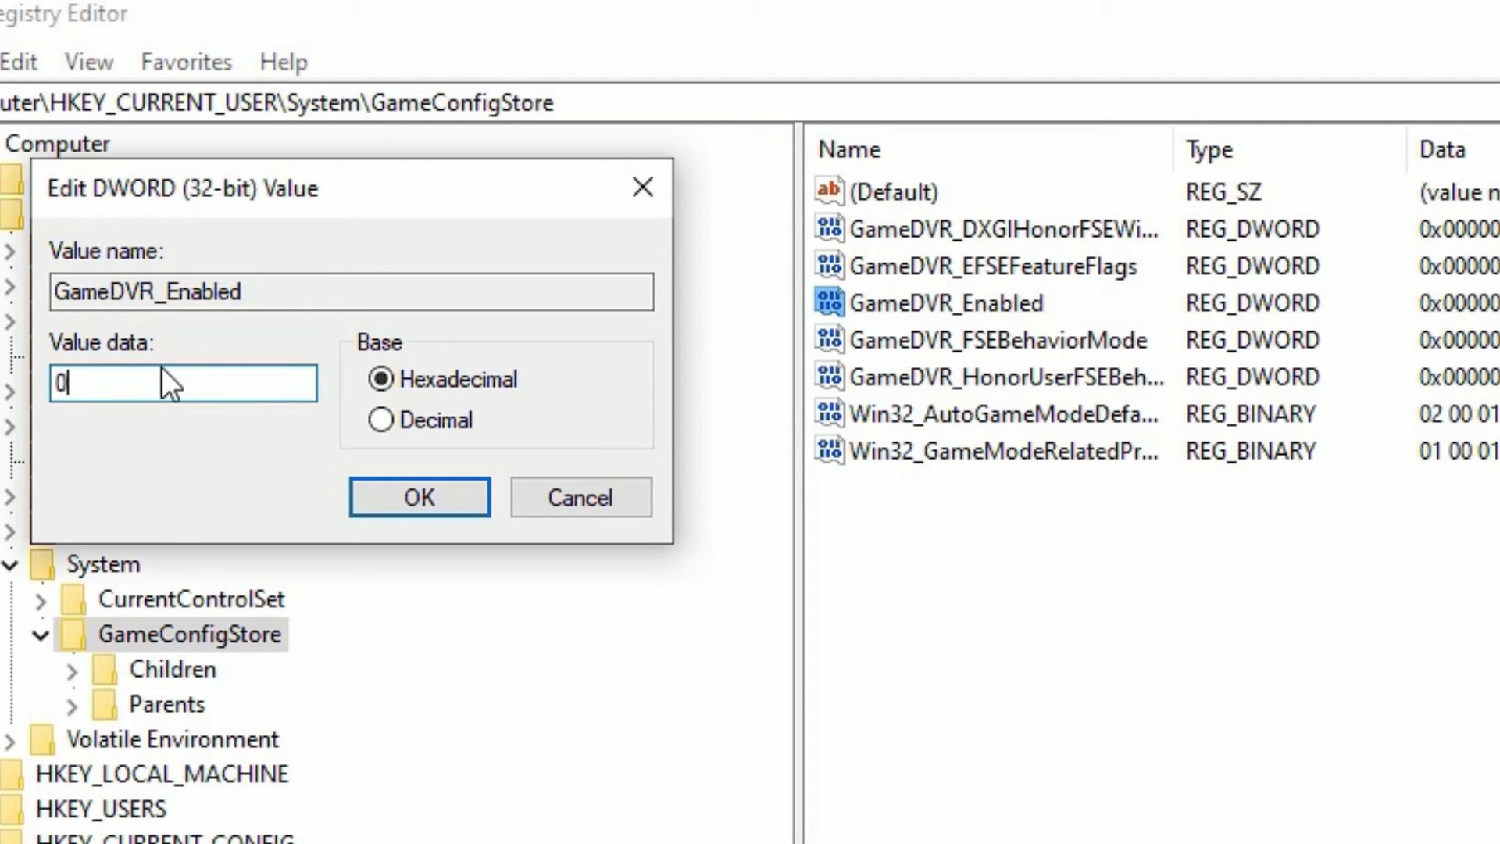
pyautogui.click(419, 497)
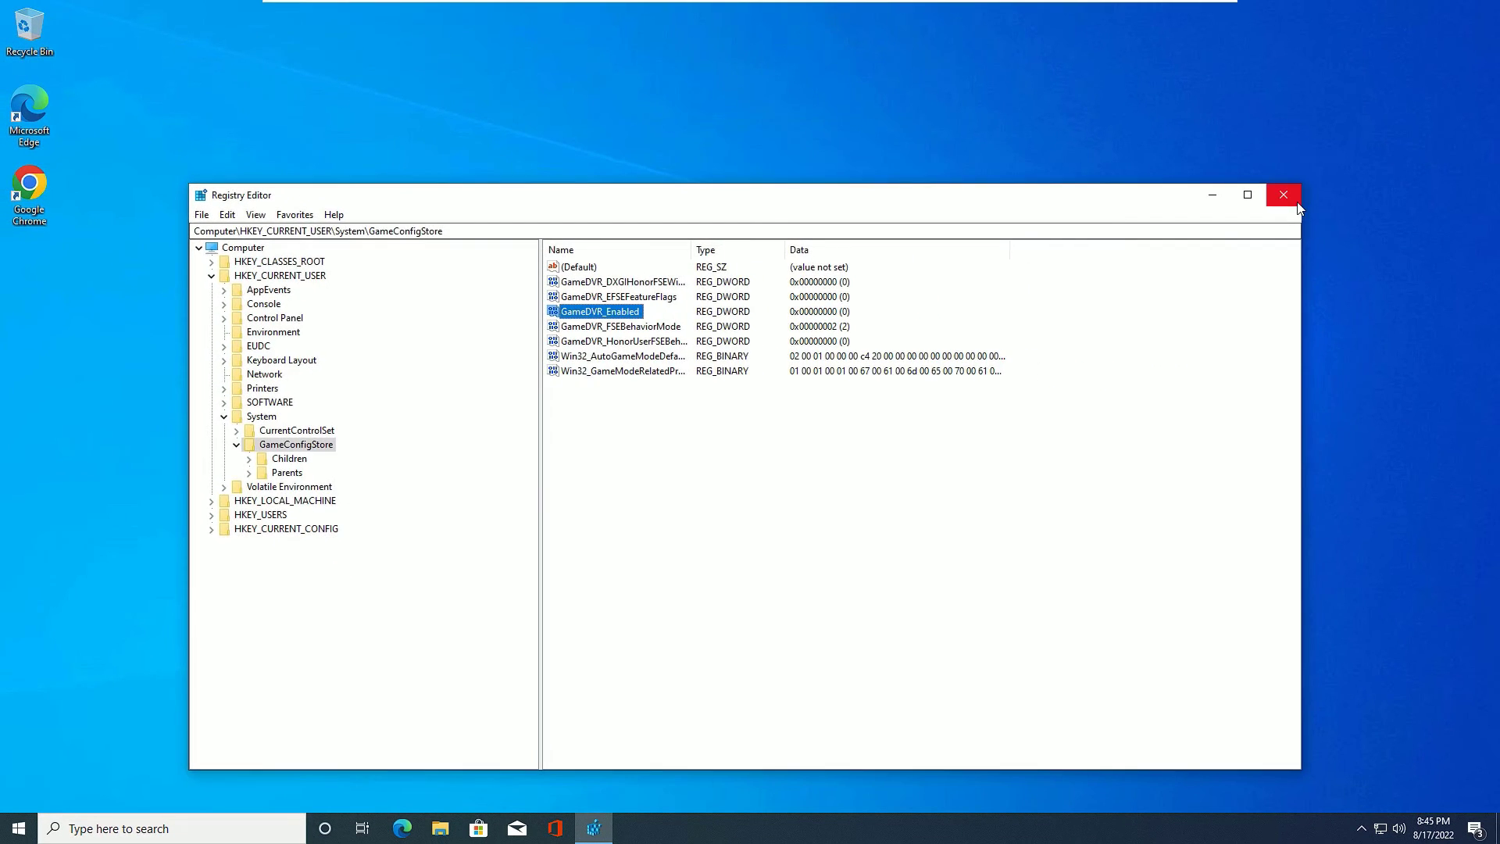
pyautogui.click(1284, 194)
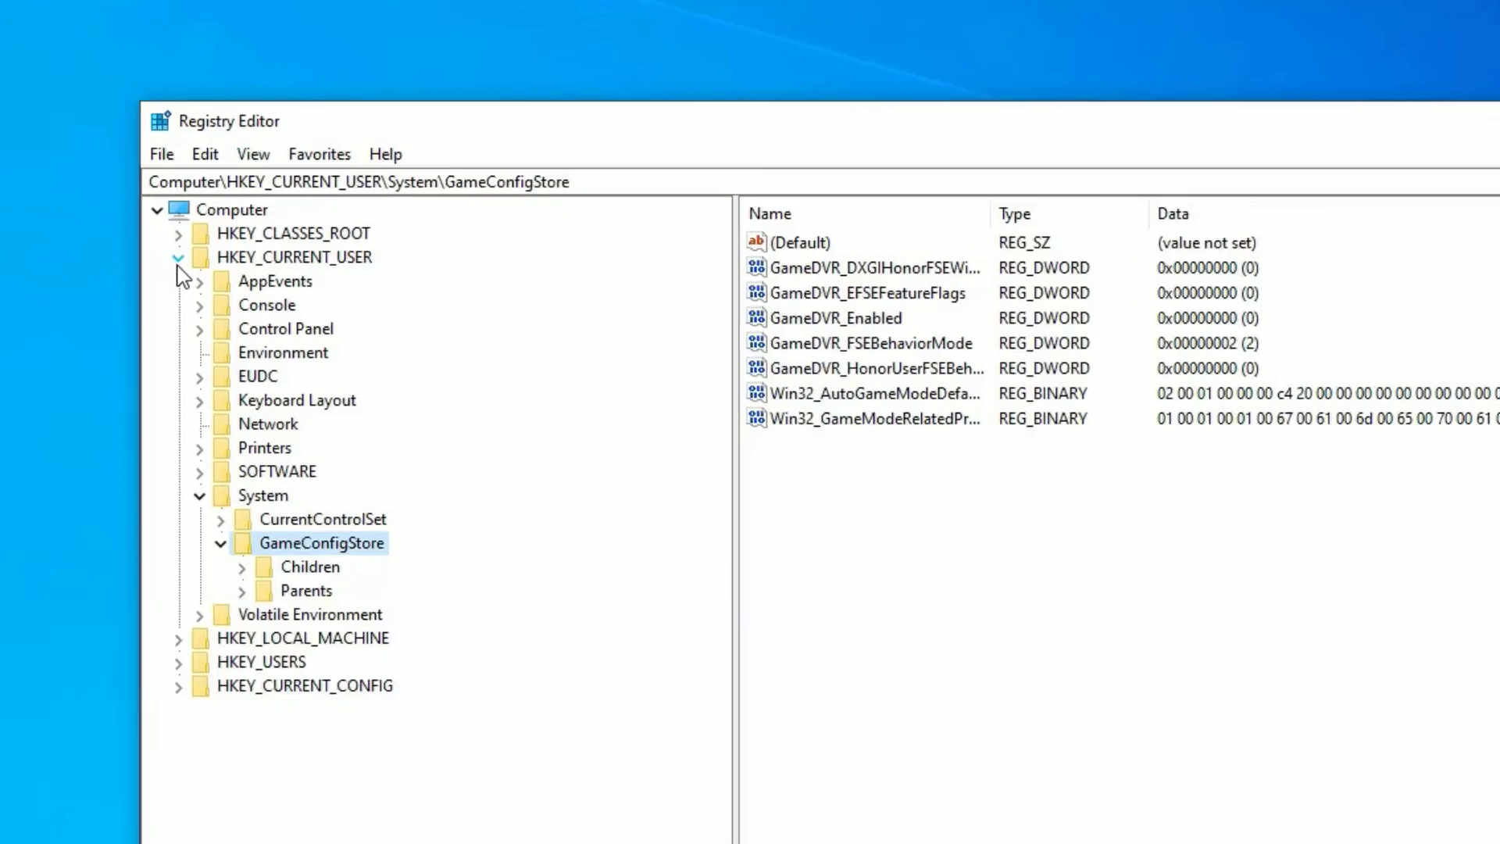
# - Browse HKLM\SOFTWARE\Microsoft\PolicyManager\default\ApplicationManagement to the AllowGameDVR key
pyautogui.click(177, 256)
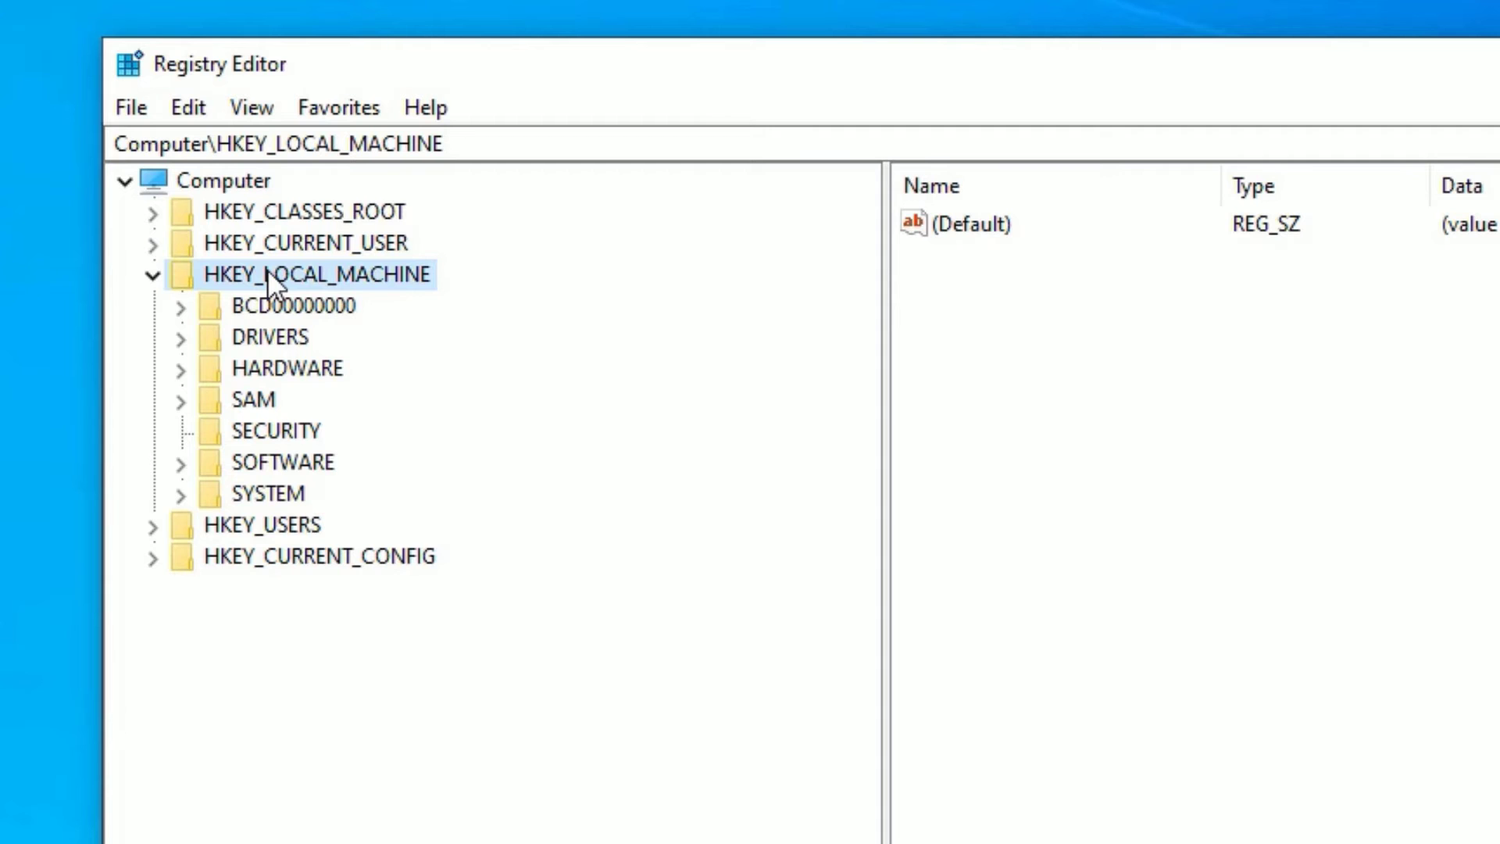
pyautogui.click(283, 463)
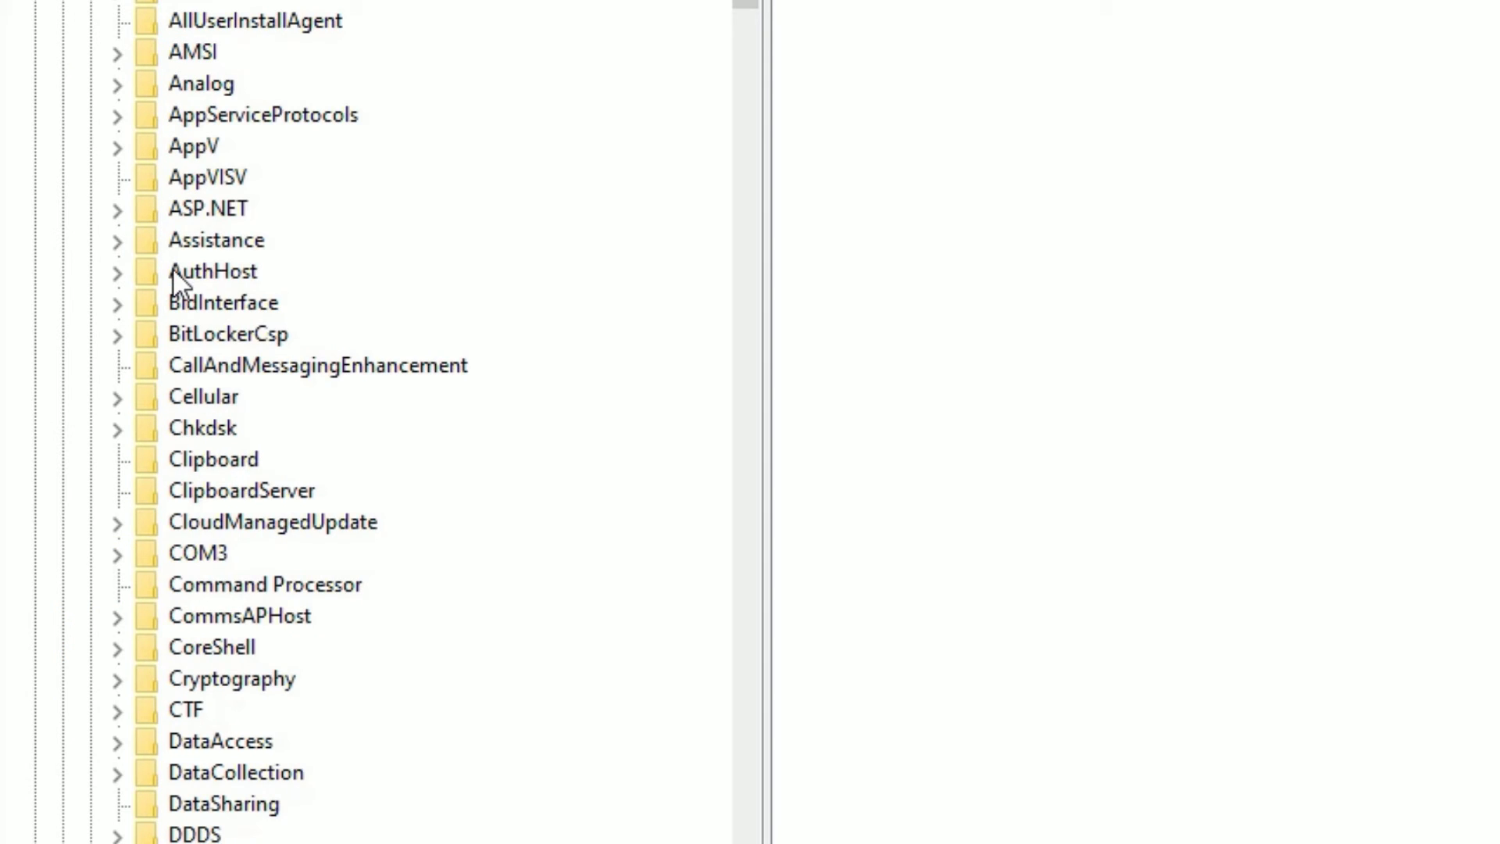
pyautogui.scroll(-3)
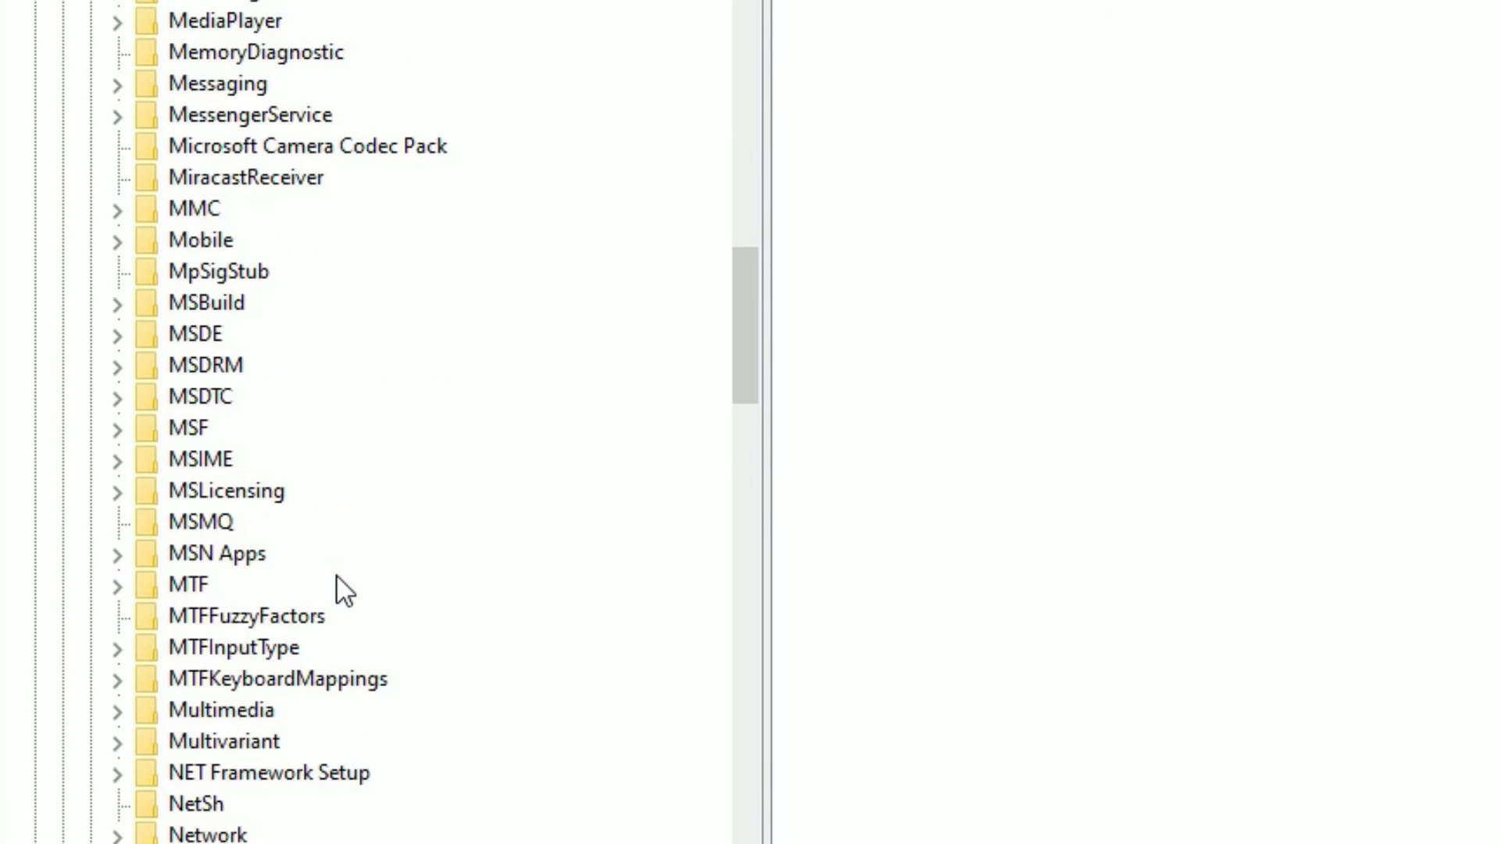
pyautogui.scroll(-3)
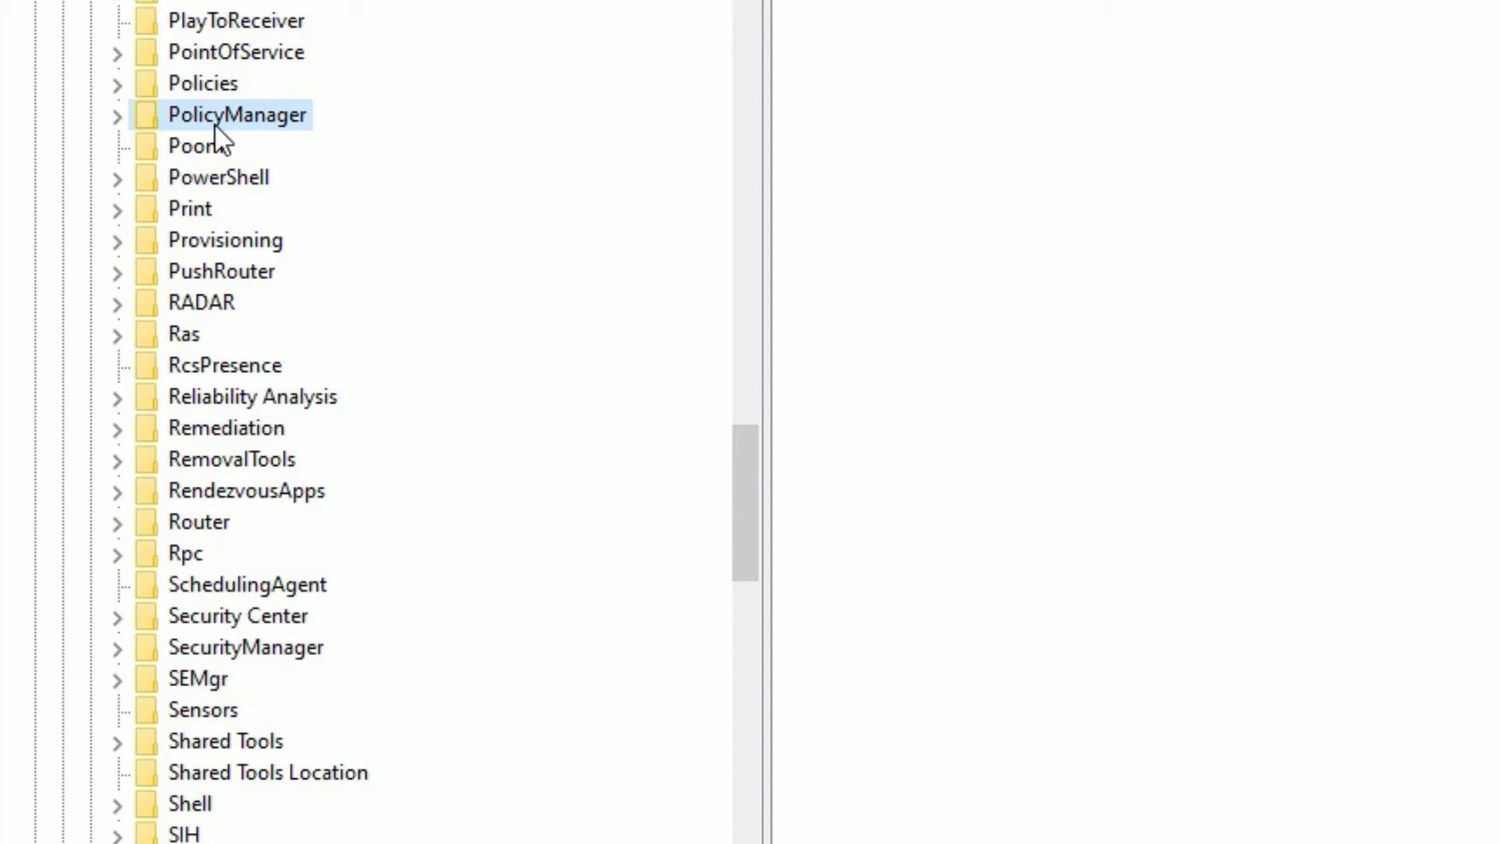
pyautogui.moveTo(279, 136)
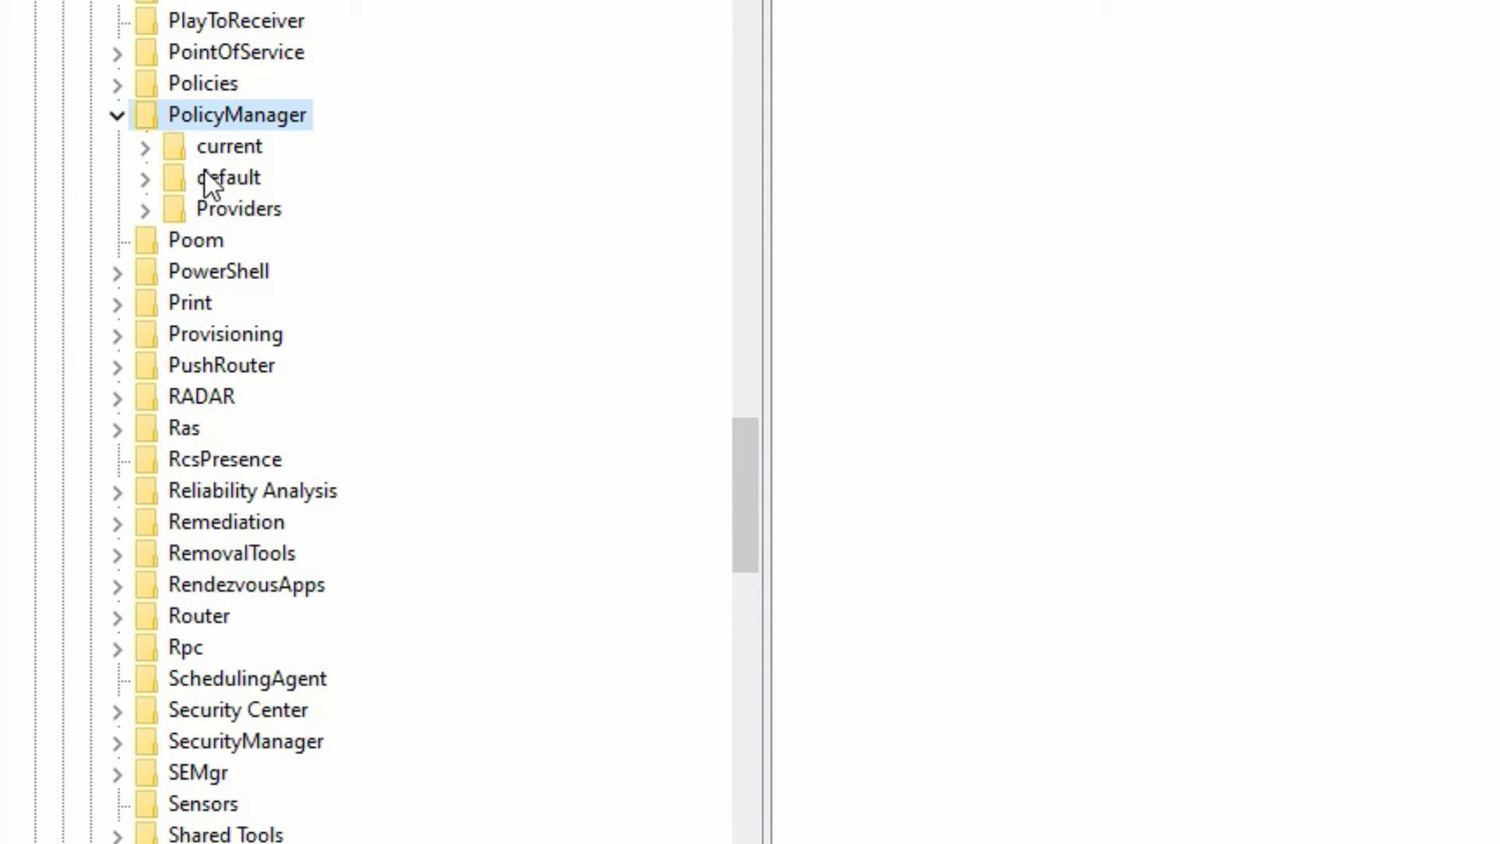
pyautogui.scroll(3)
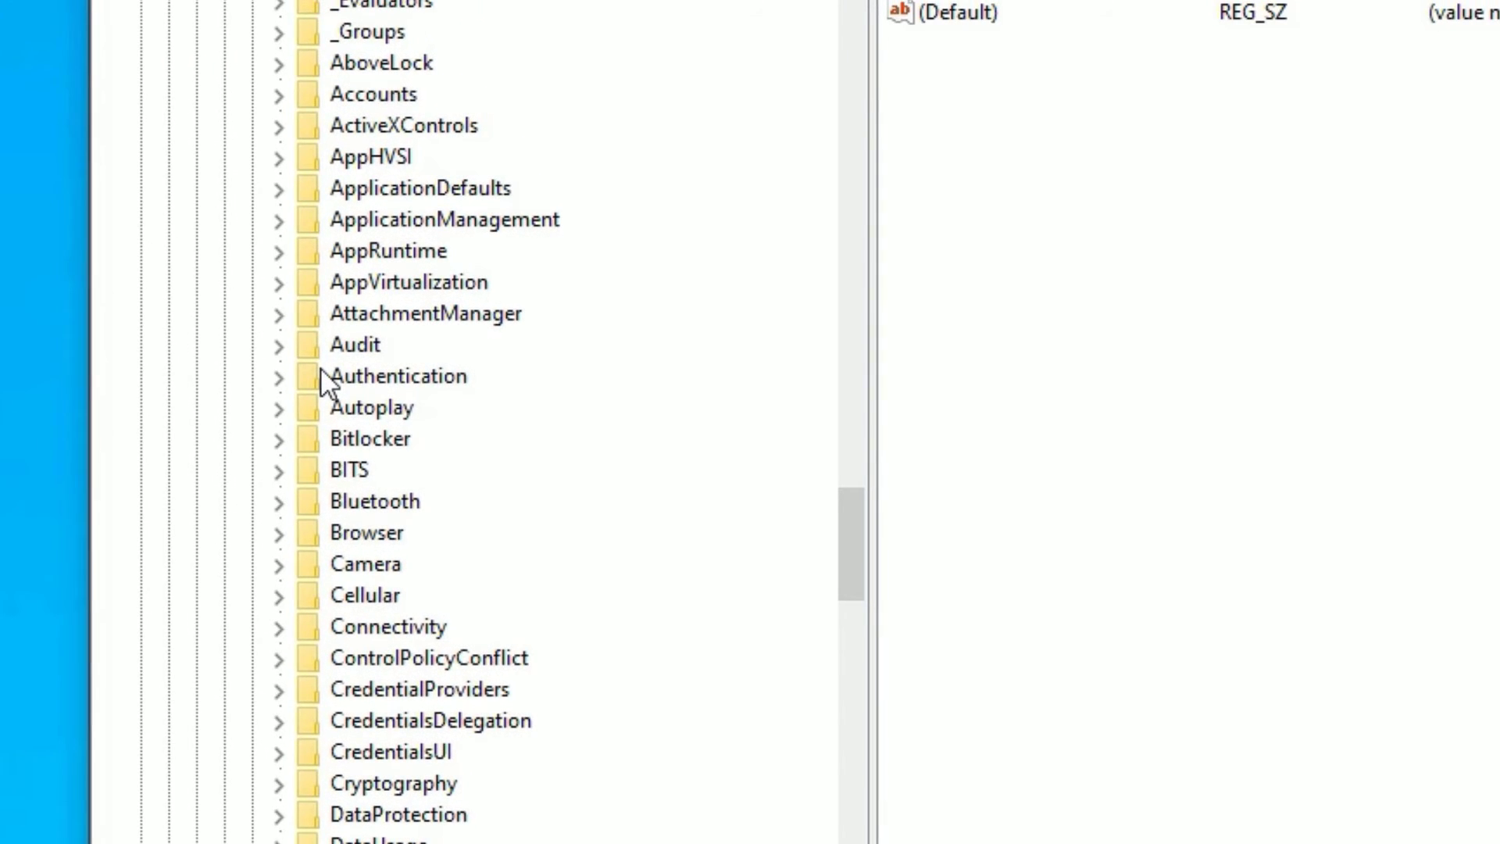
pyautogui.click(443, 219)
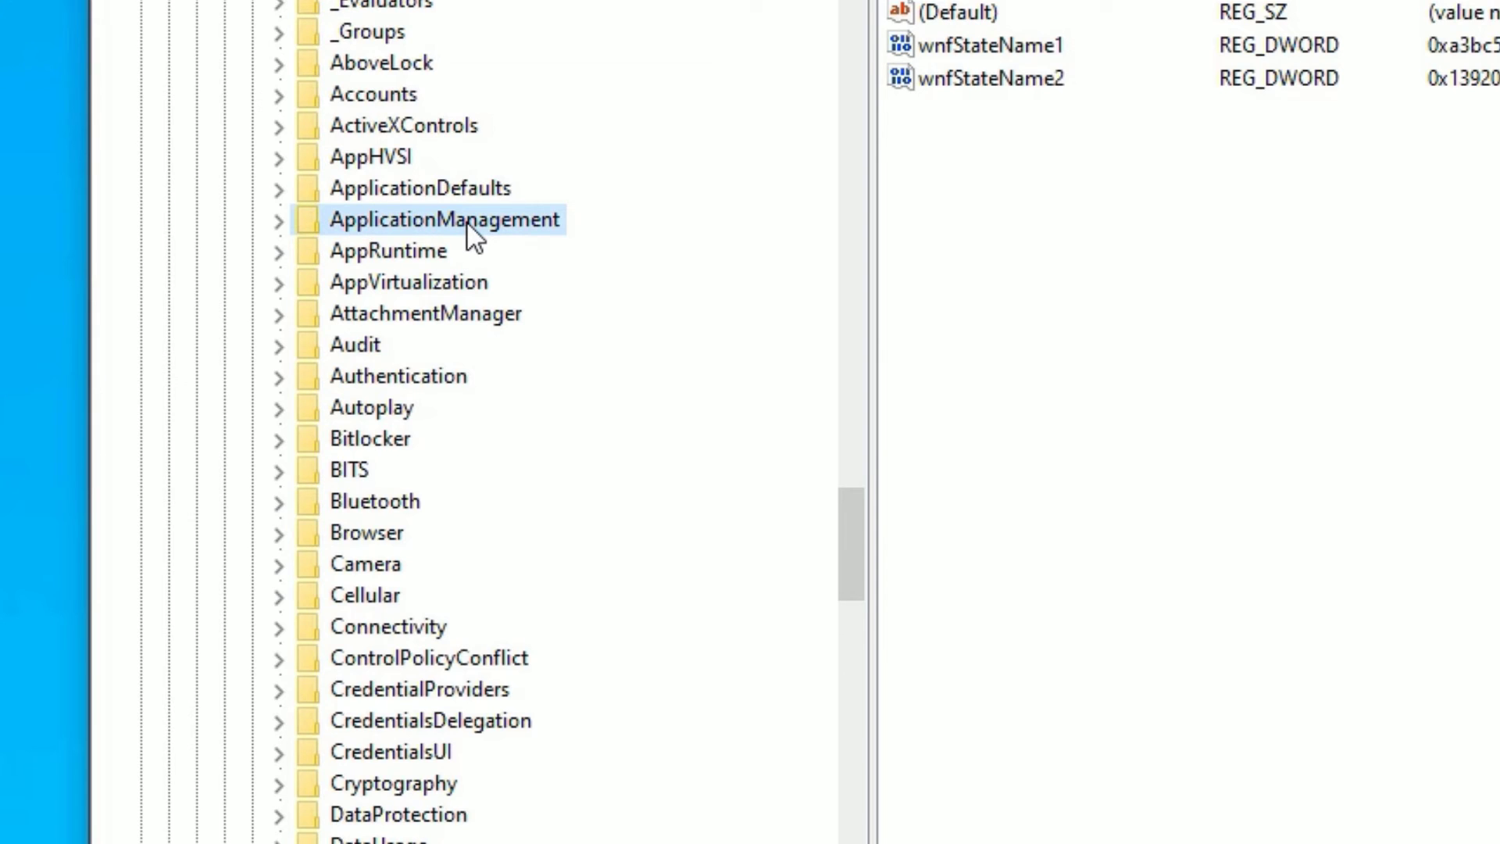
pyautogui.click(278, 219)
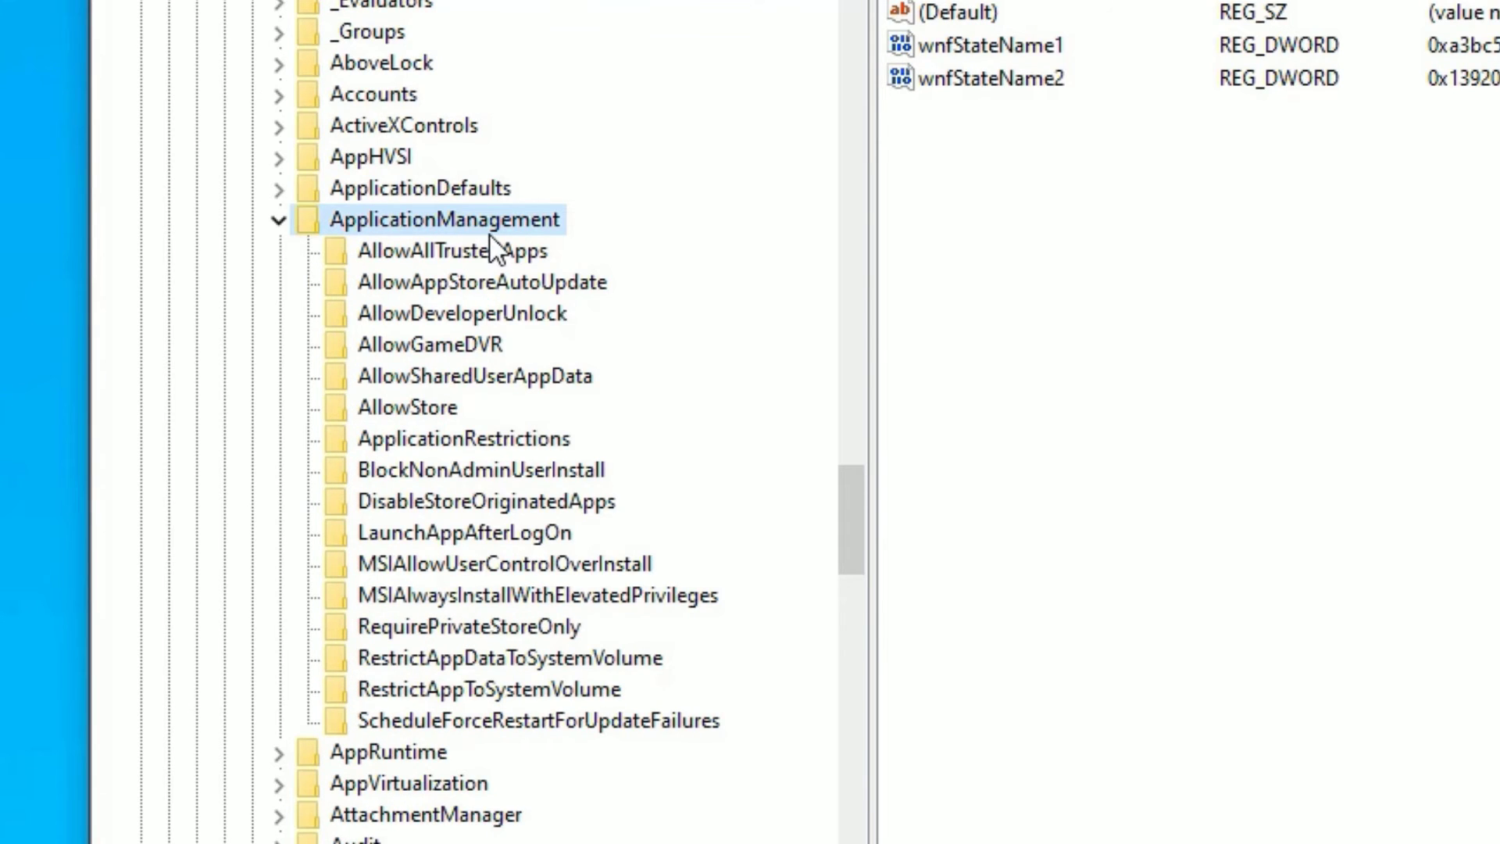
pyautogui.click(432, 344)
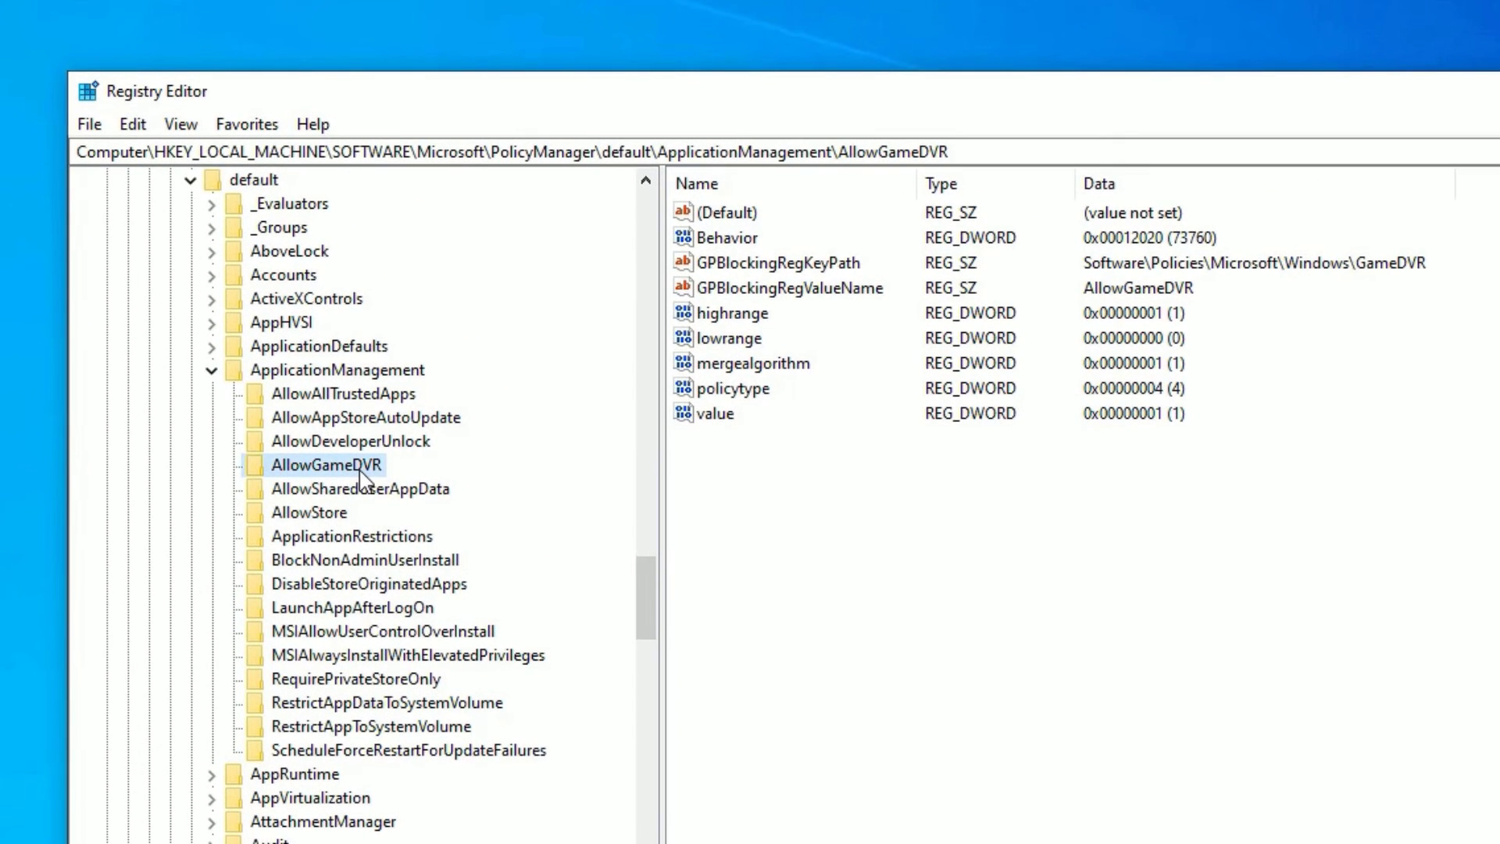
pyautogui.moveTo(787, 471)
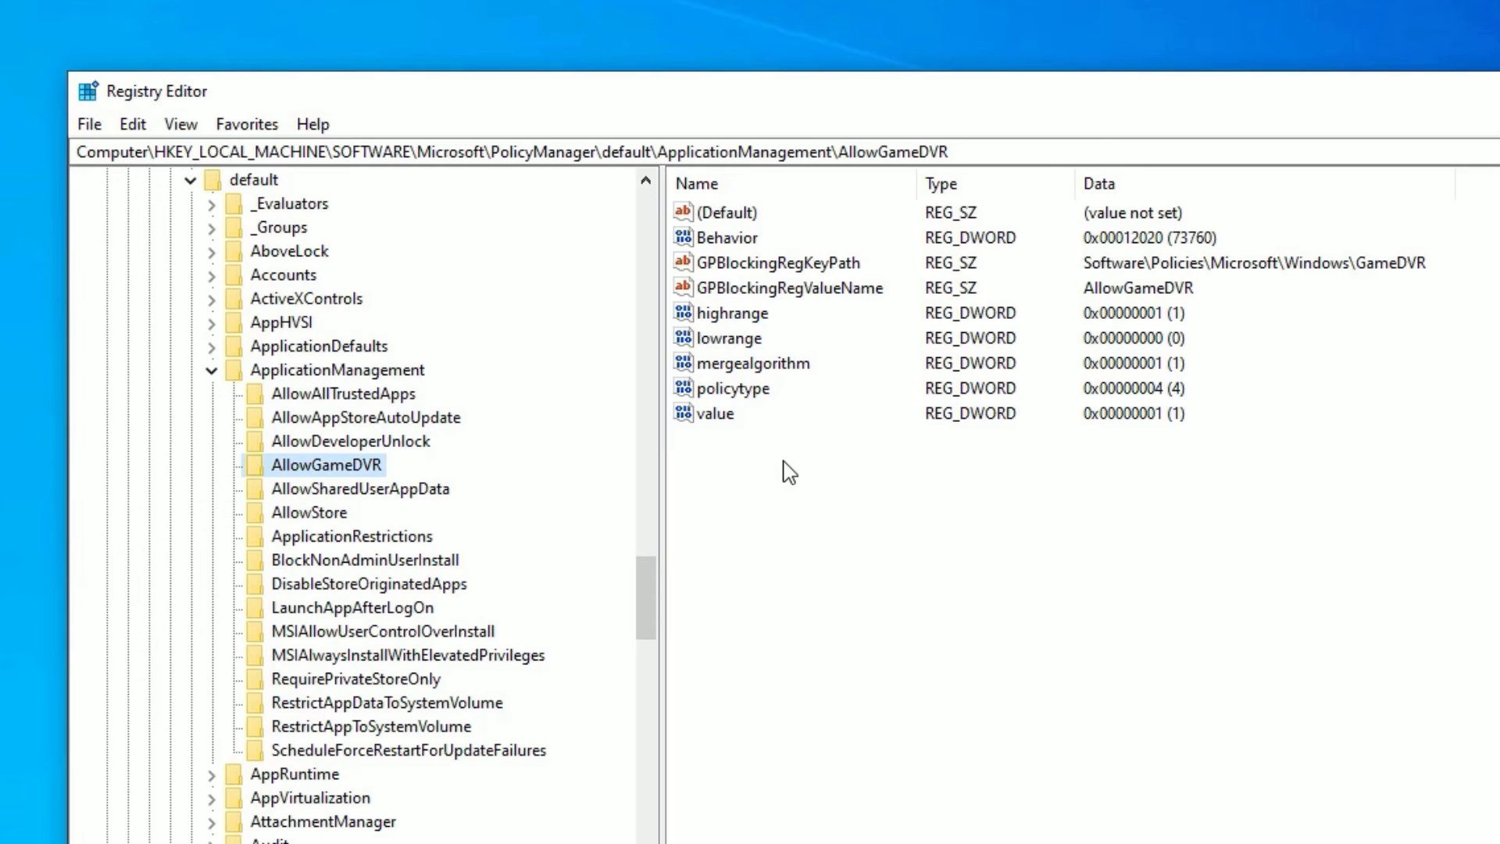
# - Modify AllowGameDVR's 'value' entry to 0 and close Registry Editor
pyautogui.click(722, 211)
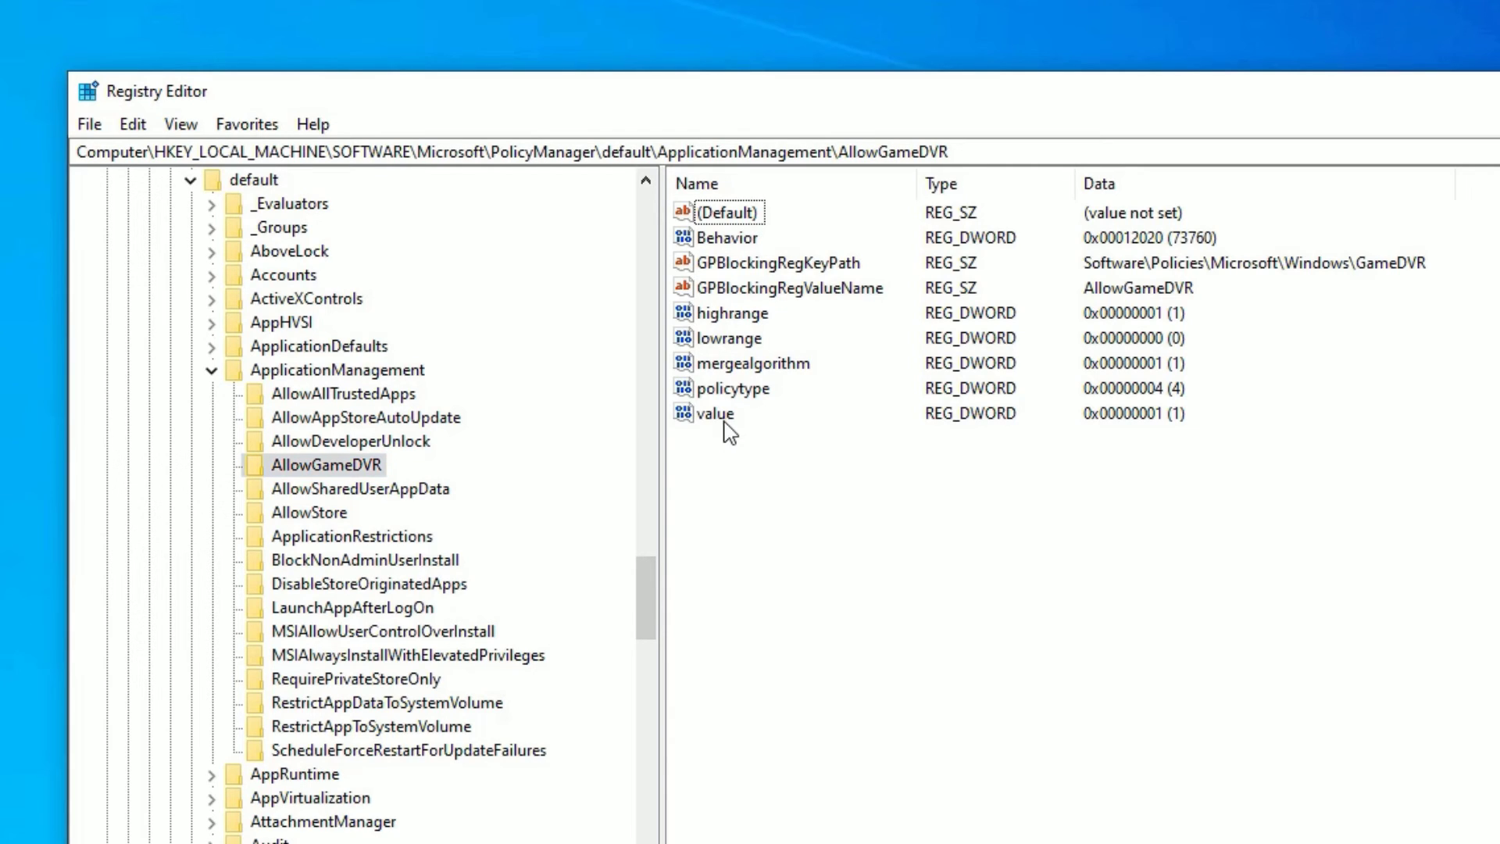
pyautogui.click(711, 413)
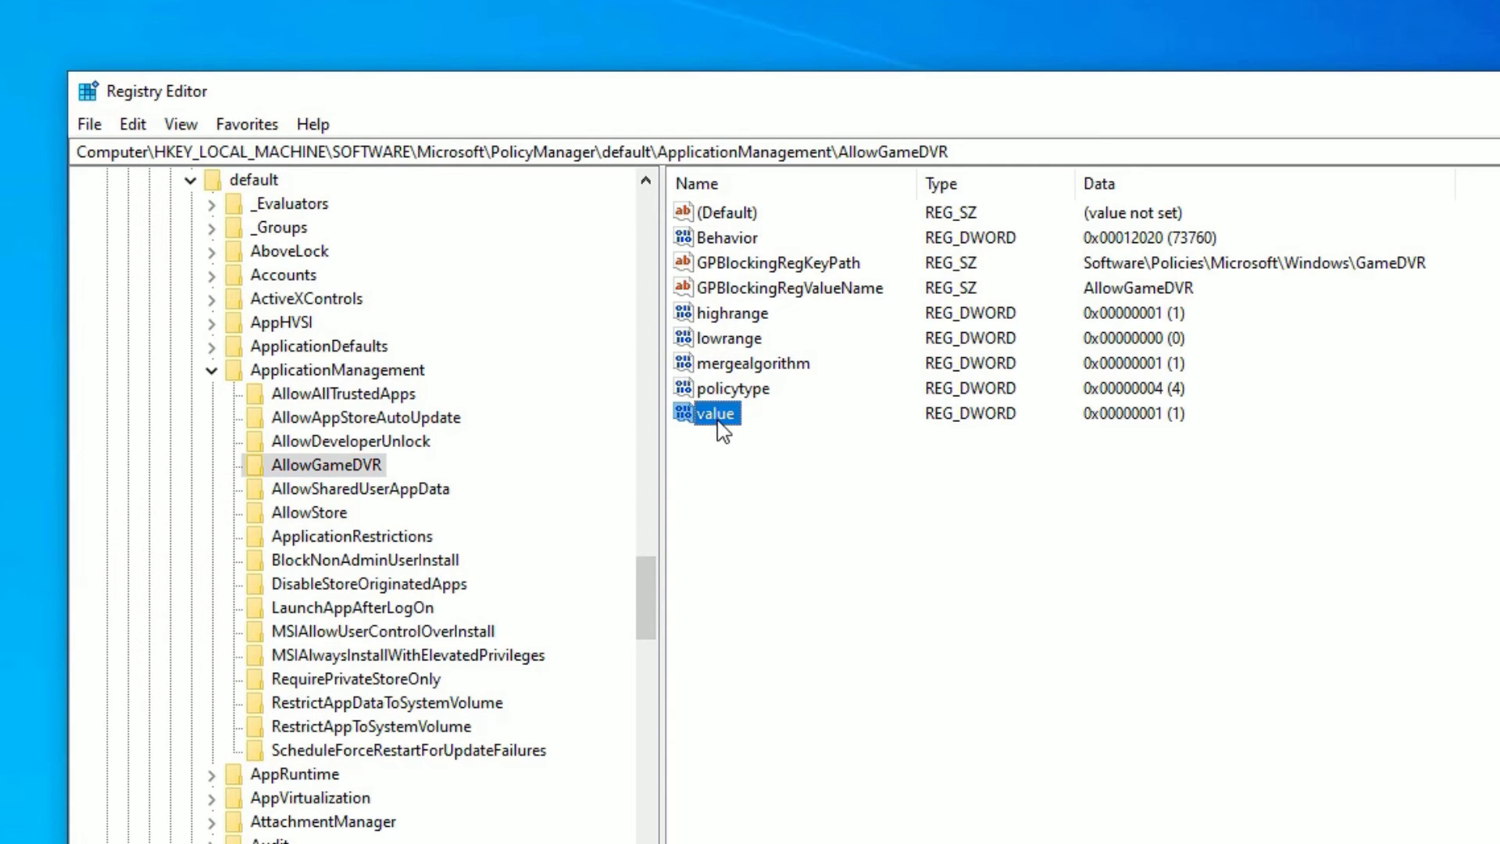
pyautogui.rightClick(708, 413)
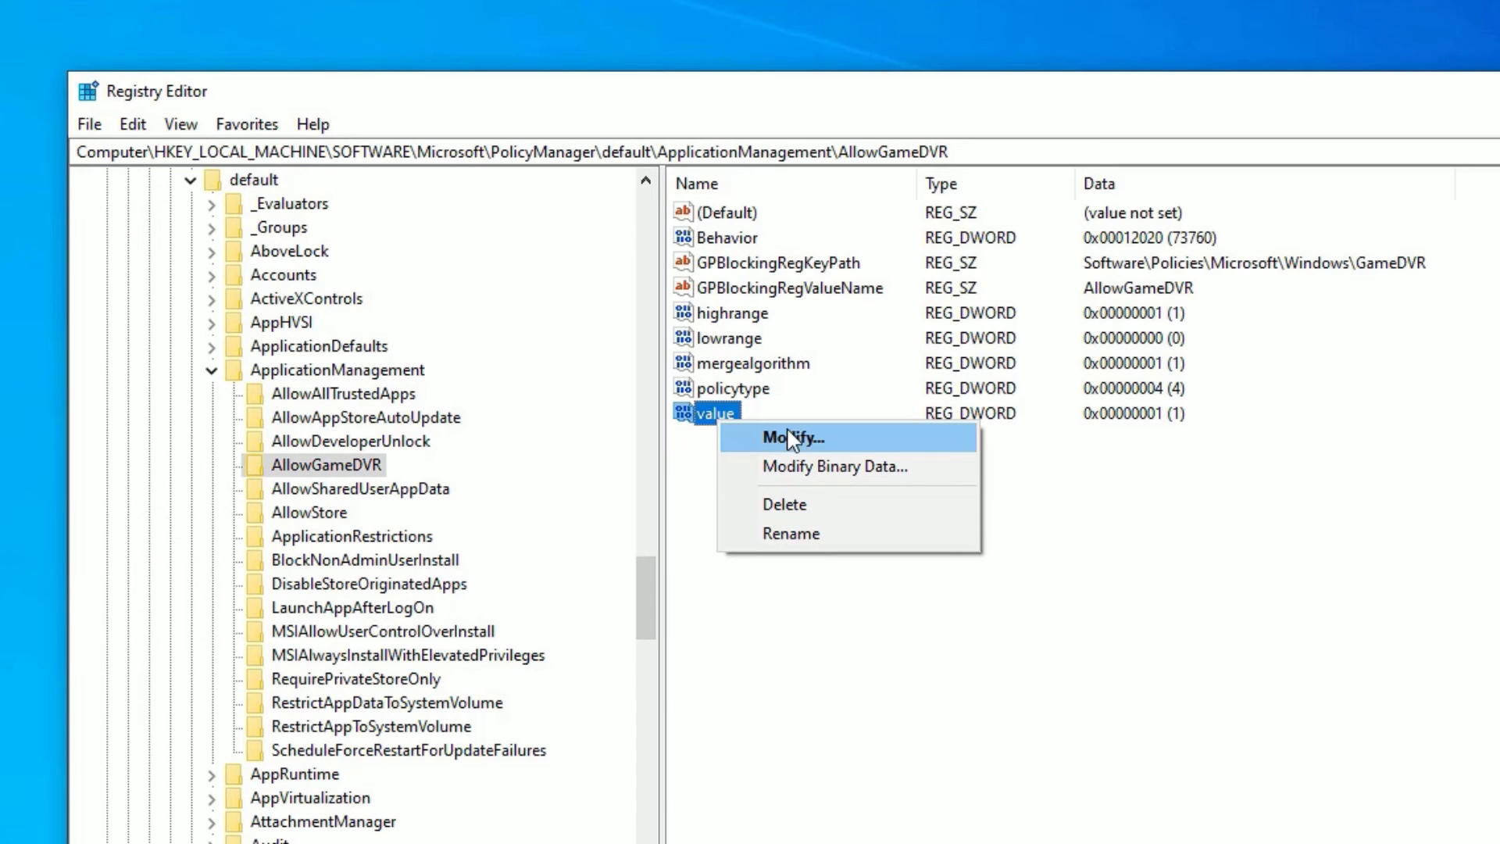
pyautogui.click(791, 437)
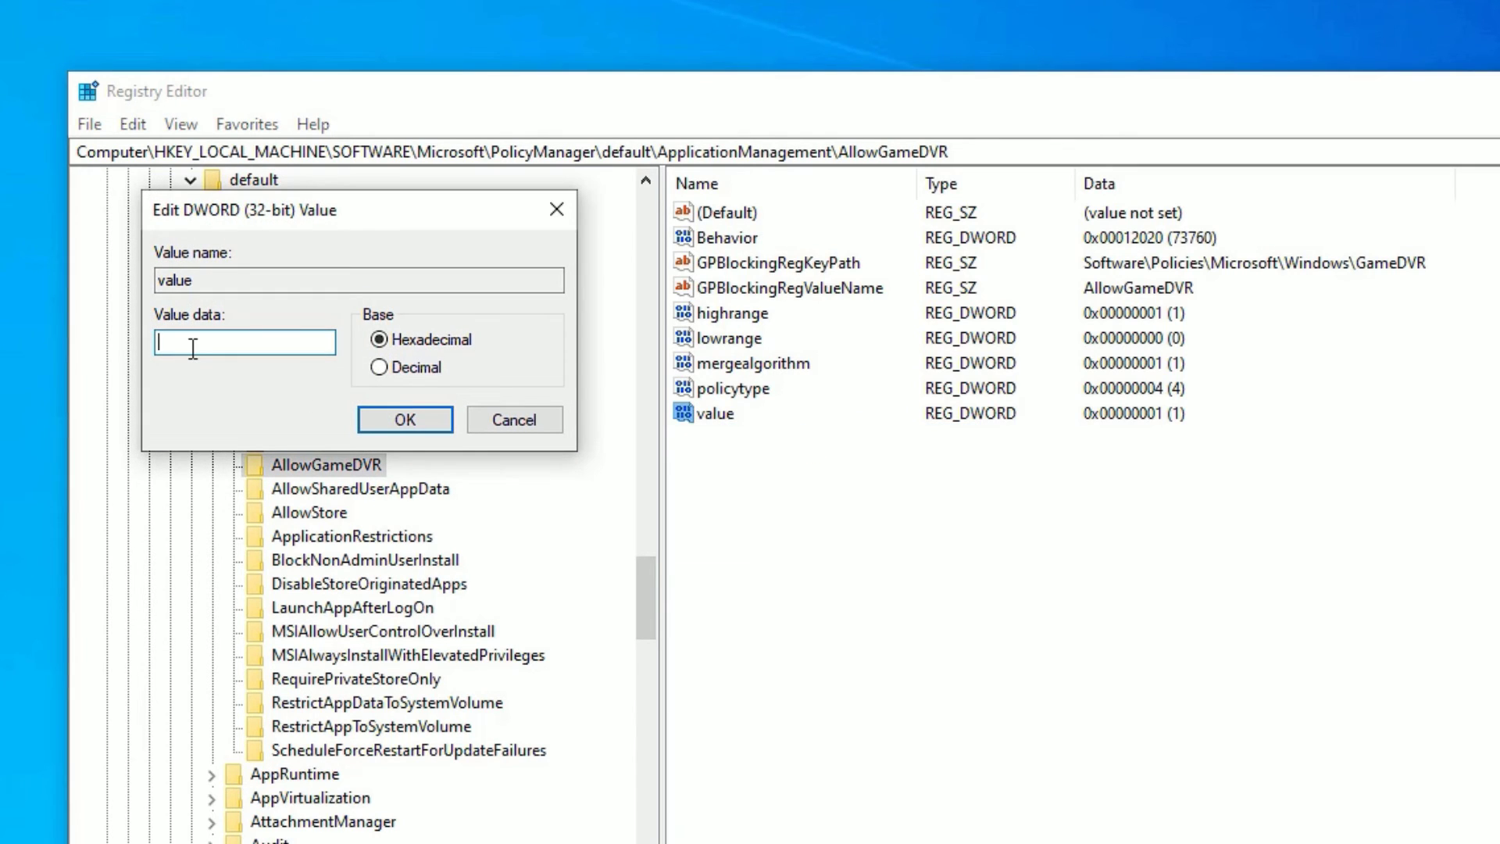
pyautogui.write('0')
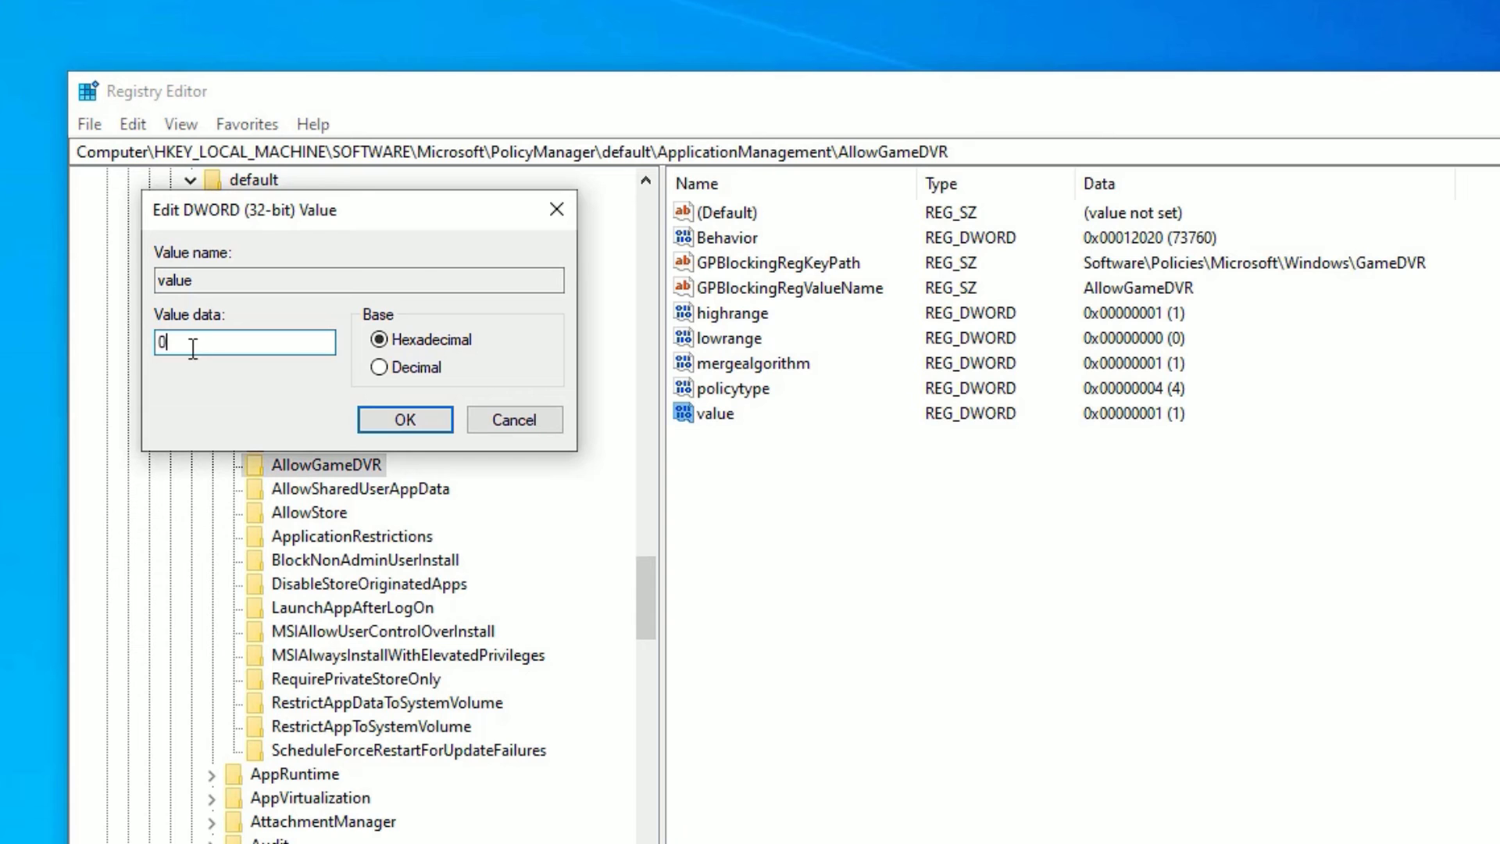
pyautogui.click(404, 419)
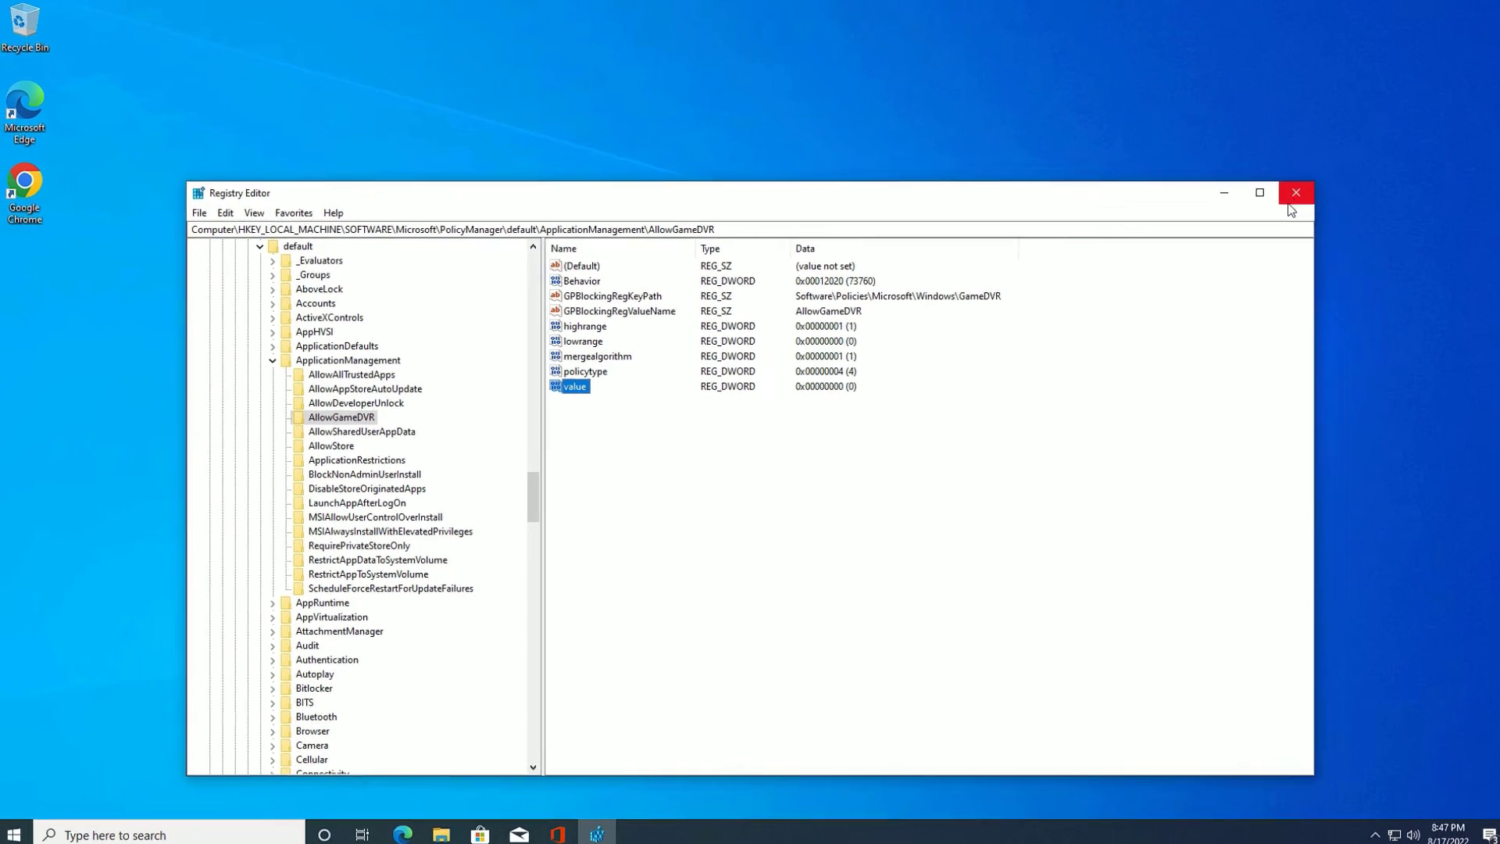
pyautogui.click(1297, 192)
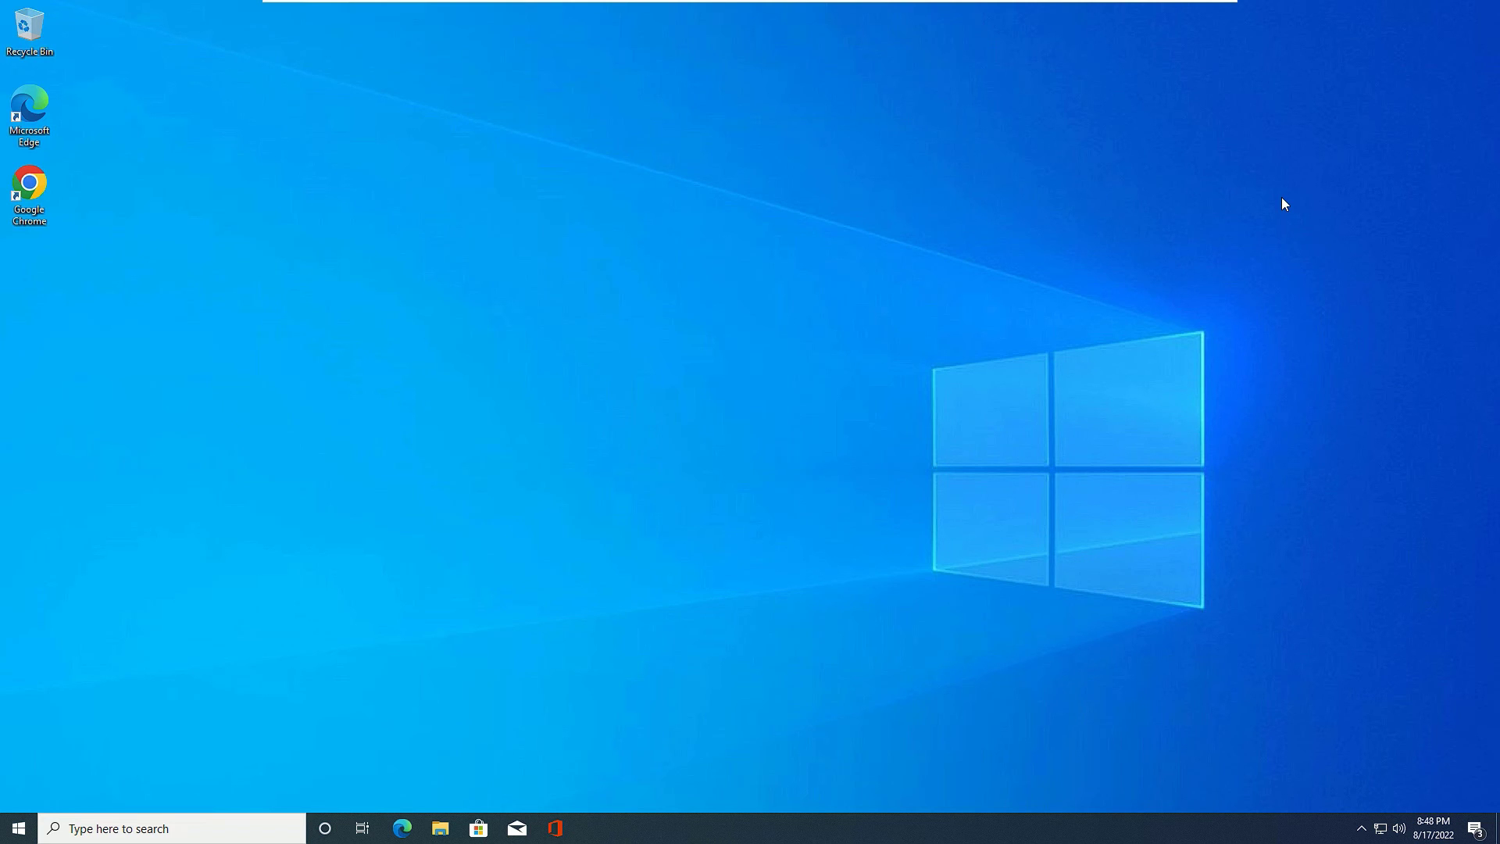
pyautogui.moveTo(639, 126)
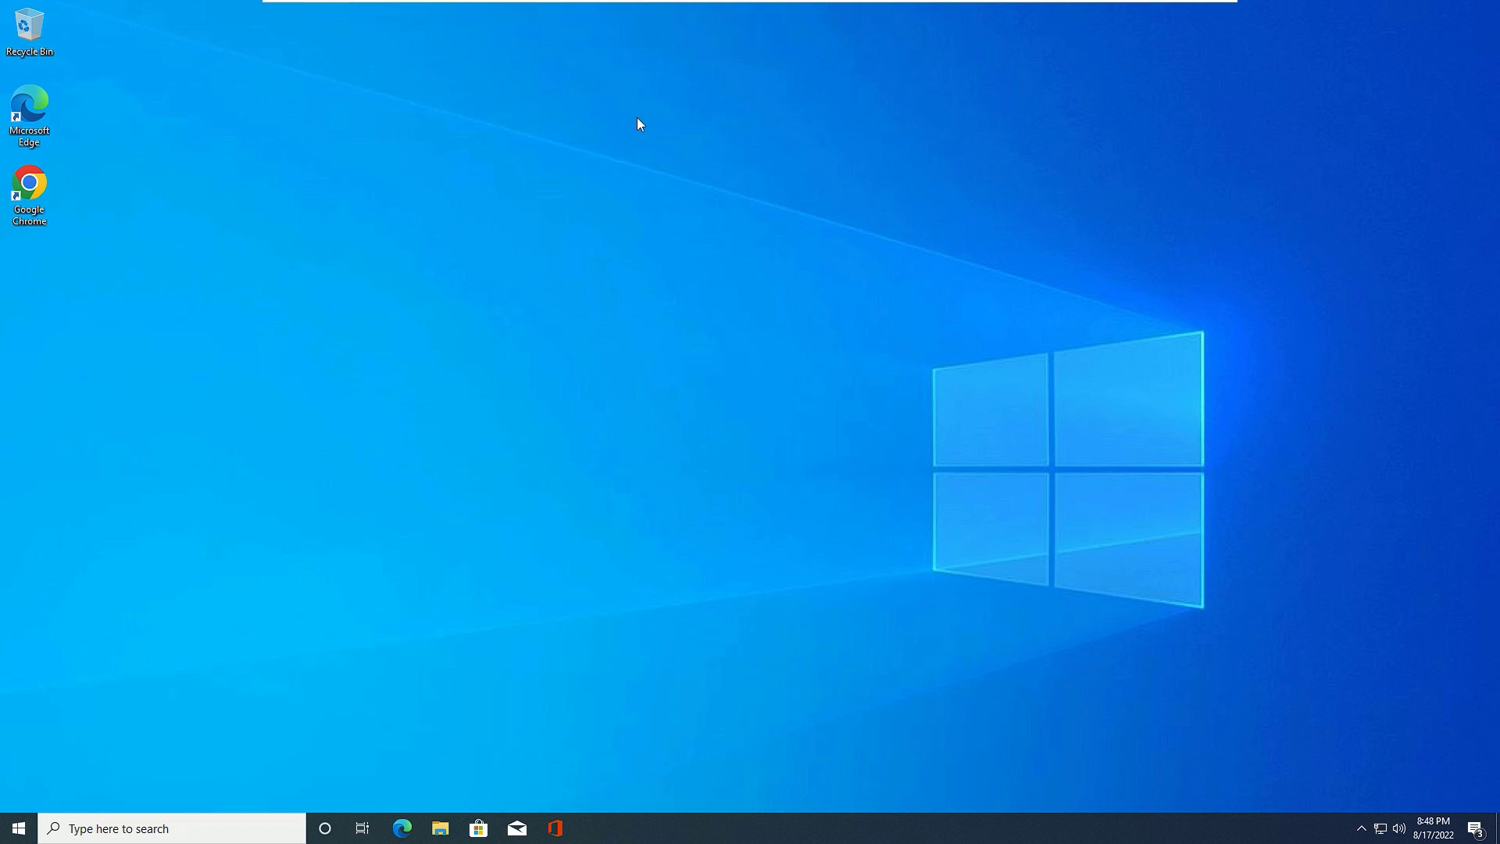